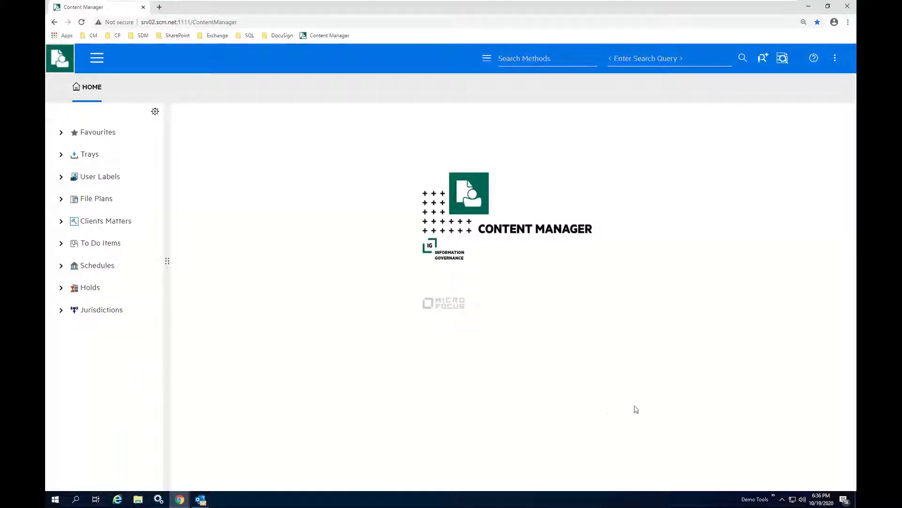
pyautogui.moveTo(594, 409)
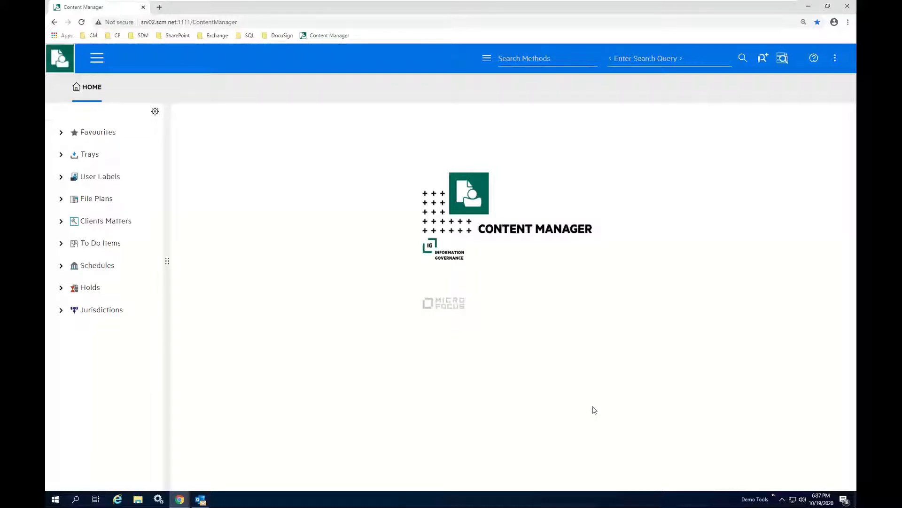
pyautogui.moveTo(351, 290)
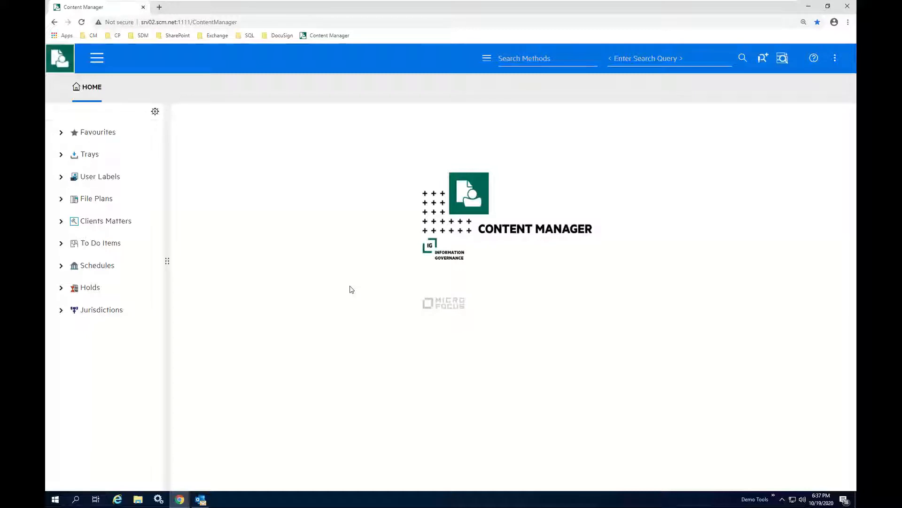
pyautogui.moveTo(338, 203)
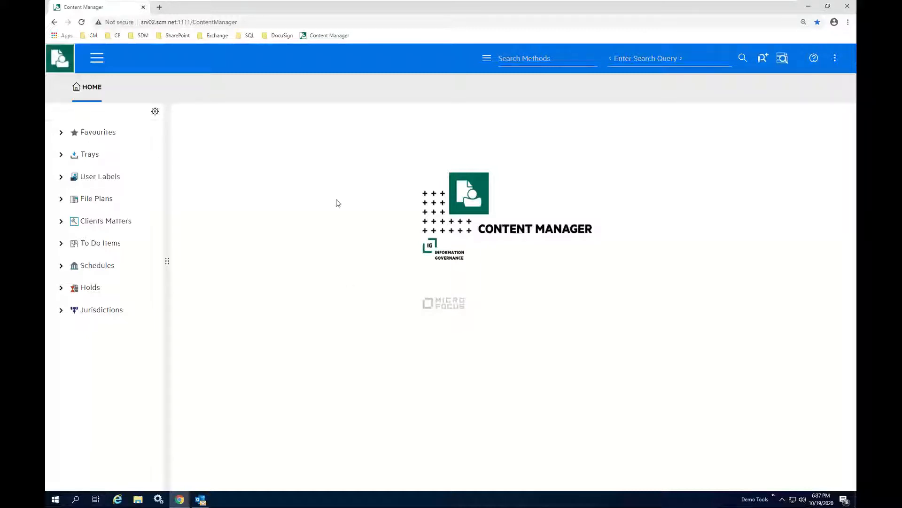
pyautogui.moveTo(282, 202)
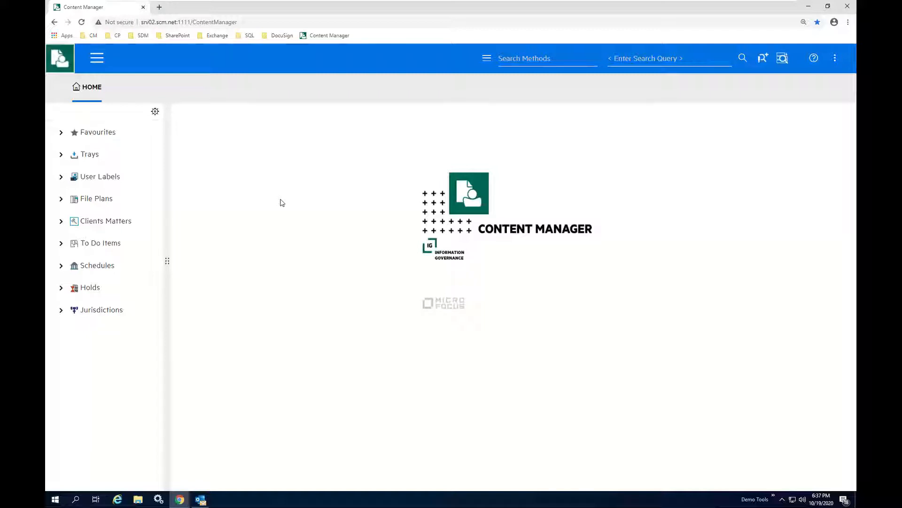
pyautogui.moveTo(197, 207)
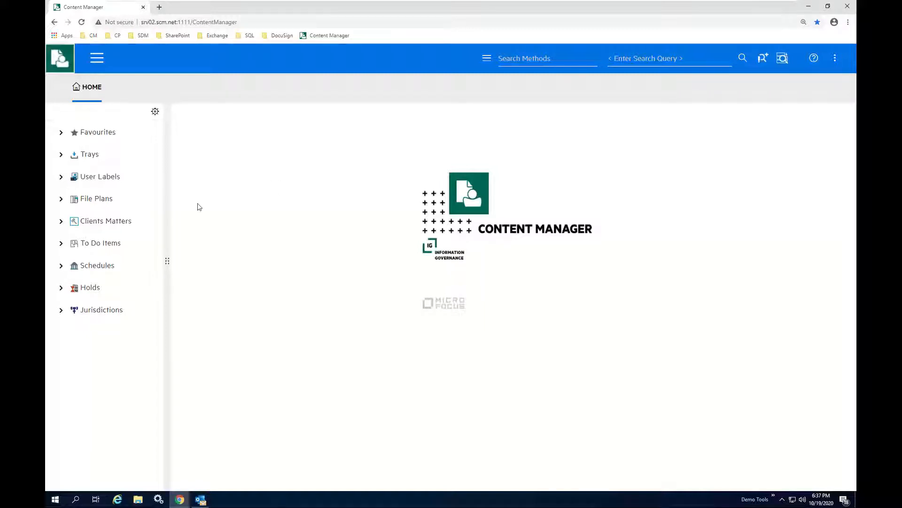
# Step: Expand Trays to reveal Recent Containers, Recent Documents, Records Work Tray, Records In and Records Due
pyautogui.click(90, 154)
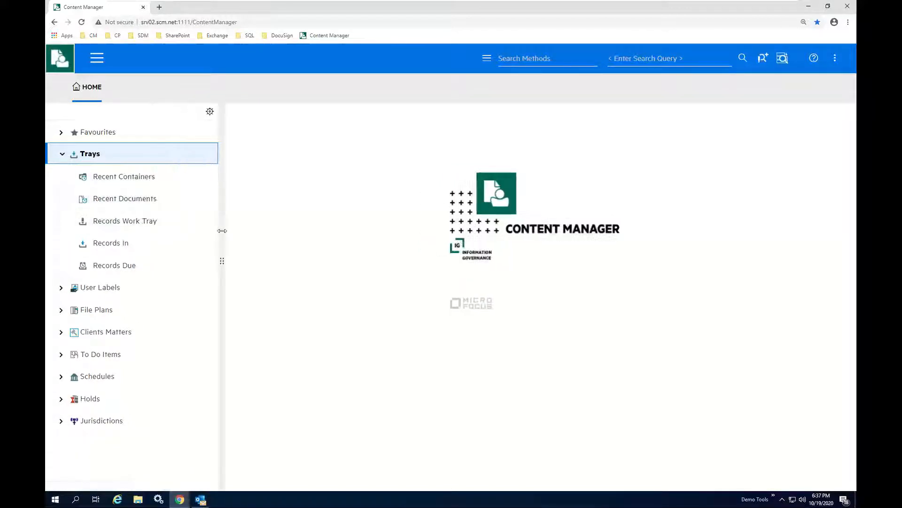
# Step: Open Records Work Tray to list its three waiting records
pyautogui.click(126, 220)
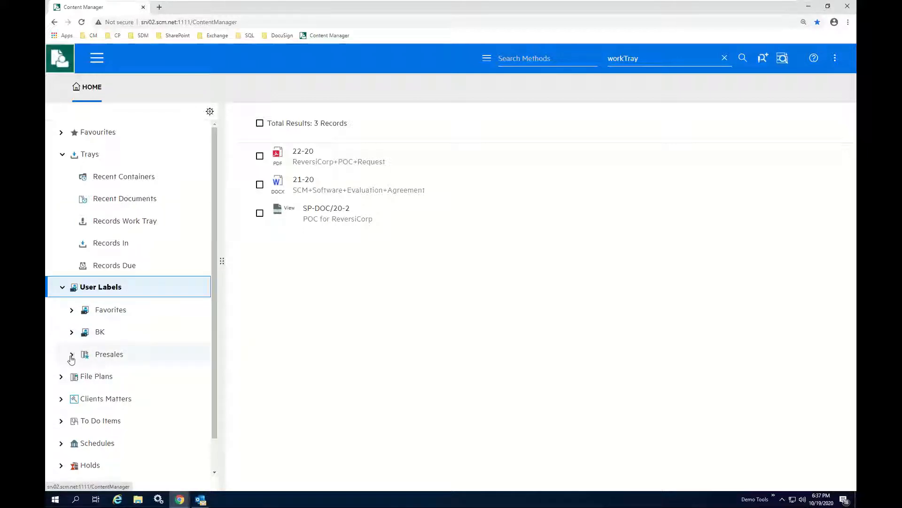
pyautogui.moveTo(71, 357)
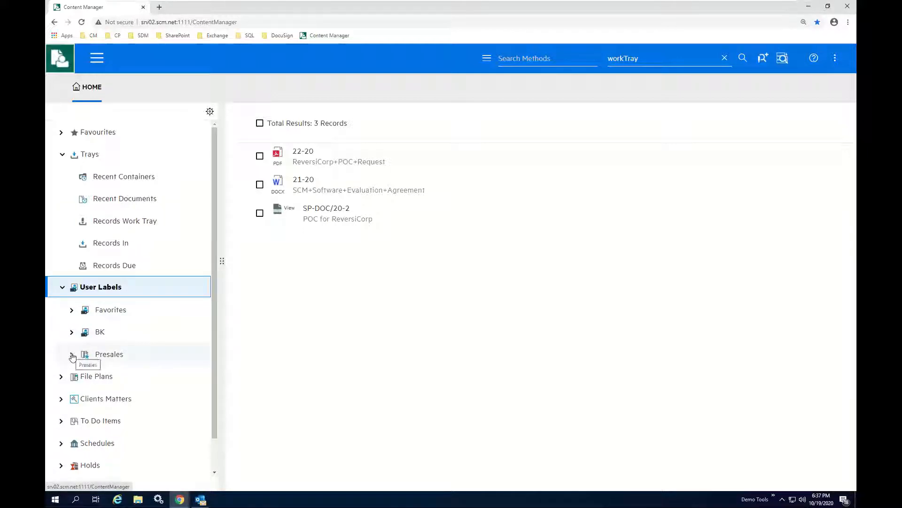
# Step: Expand Presales, browse its POCs, RFPs and Meeting notes labels, then collapse Presales
pyautogui.click(72, 354)
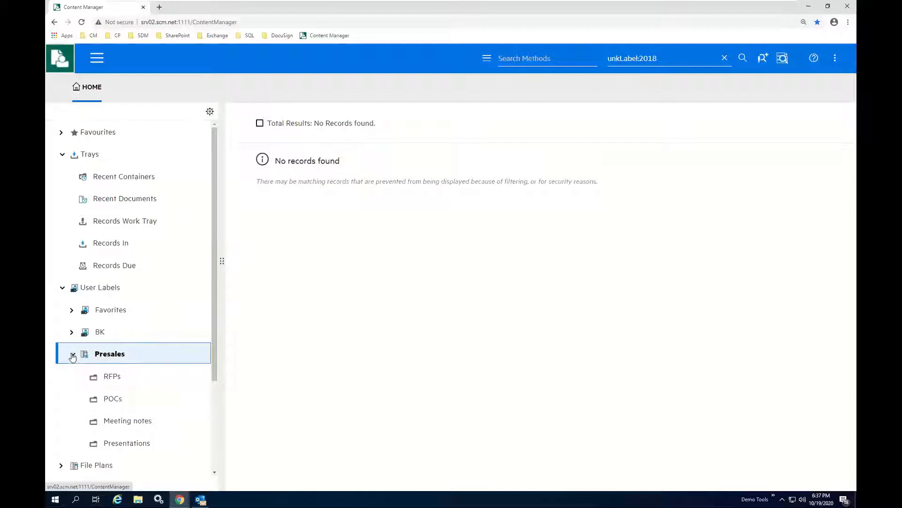
pyautogui.click(72, 353)
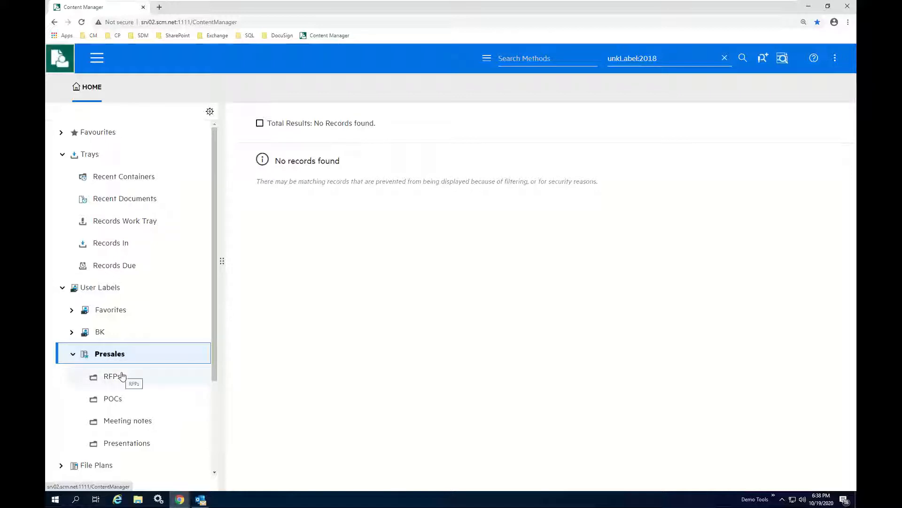
pyautogui.click(112, 397)
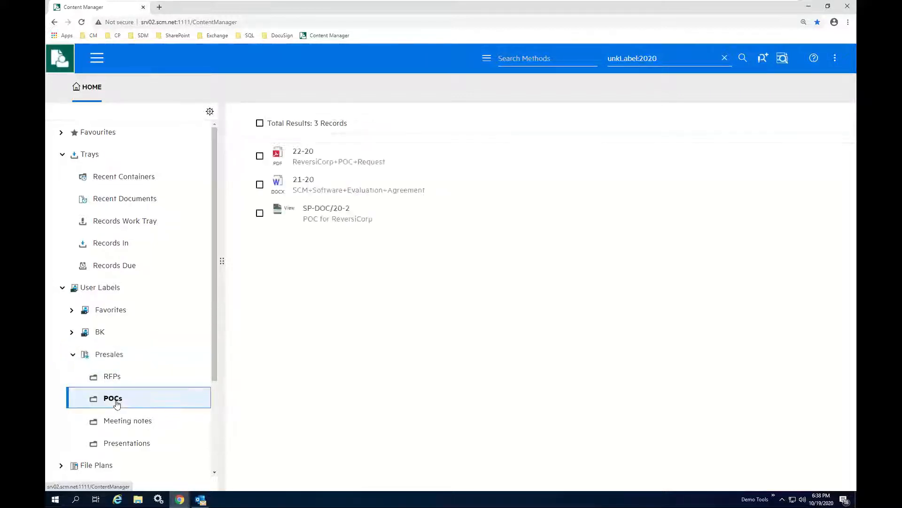
pyautogui.click(111, 375)
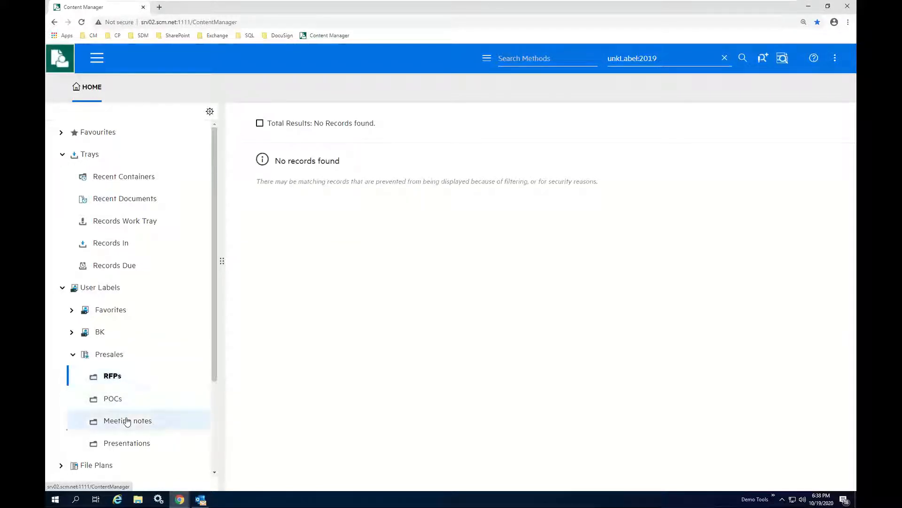
pyautogui.click(128, 420)
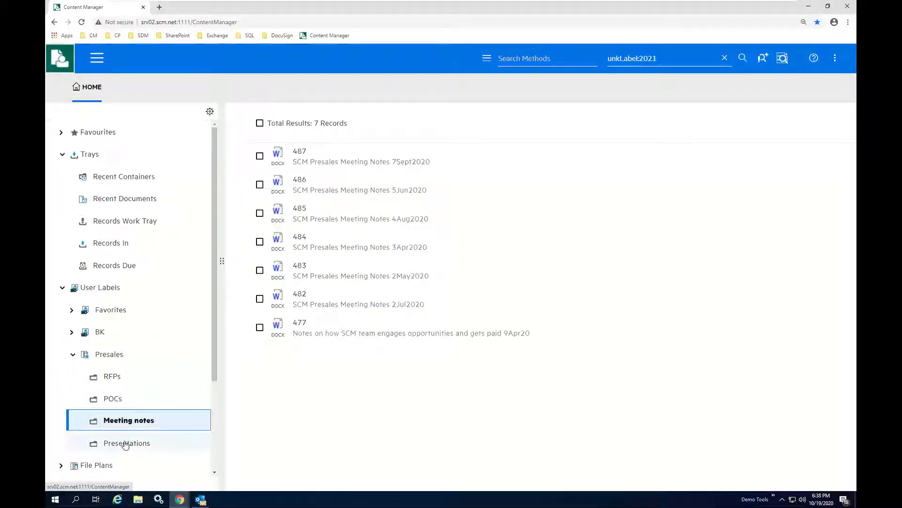
pyautogui.click(128, 443)
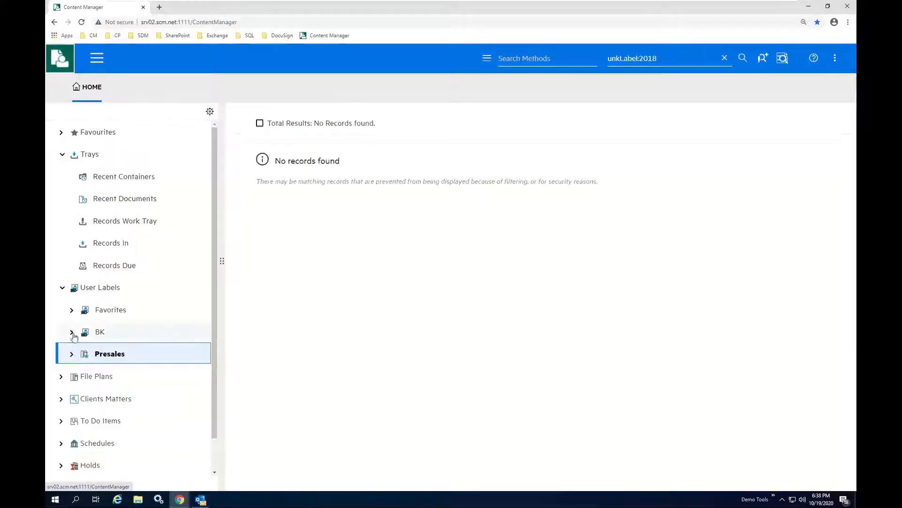
# Step: Collapse User Labels and scroll through the expanded File Plans categories
pyautogui.click(62, 287)
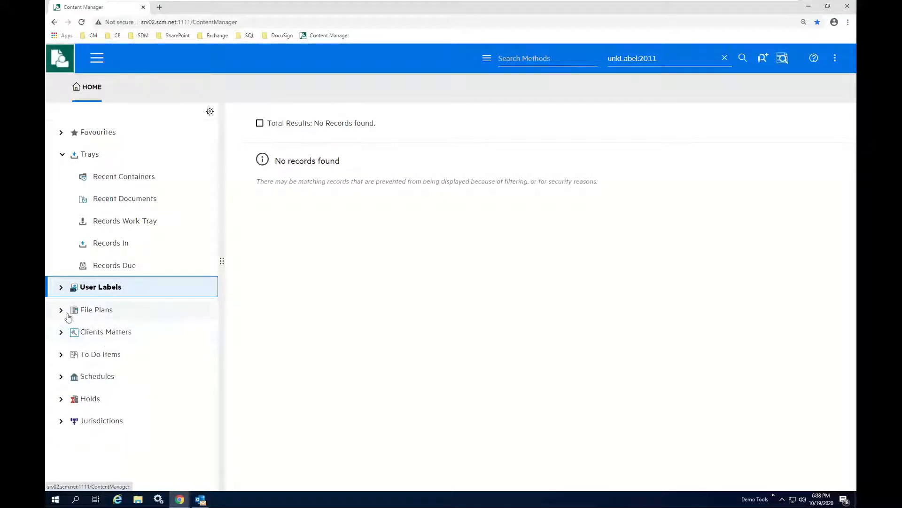
pyautogui.click(96, 309)
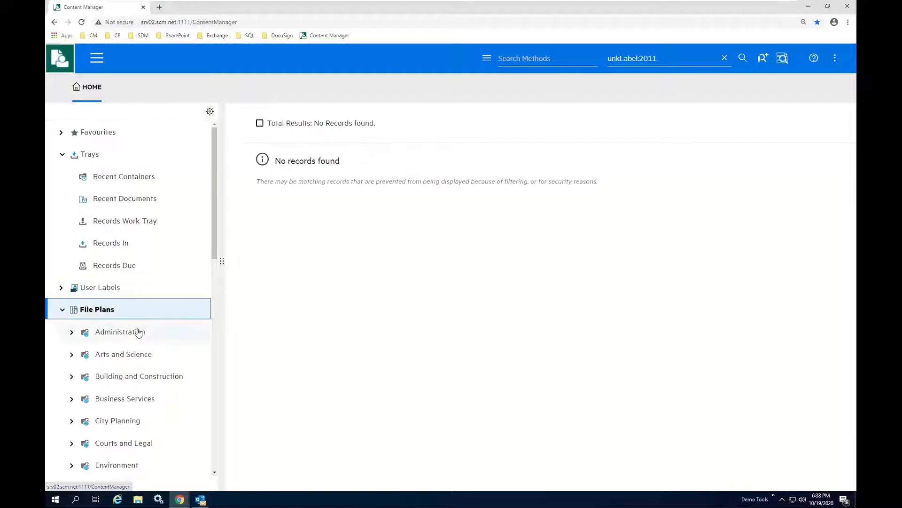
pyautogui.scroll(-3)
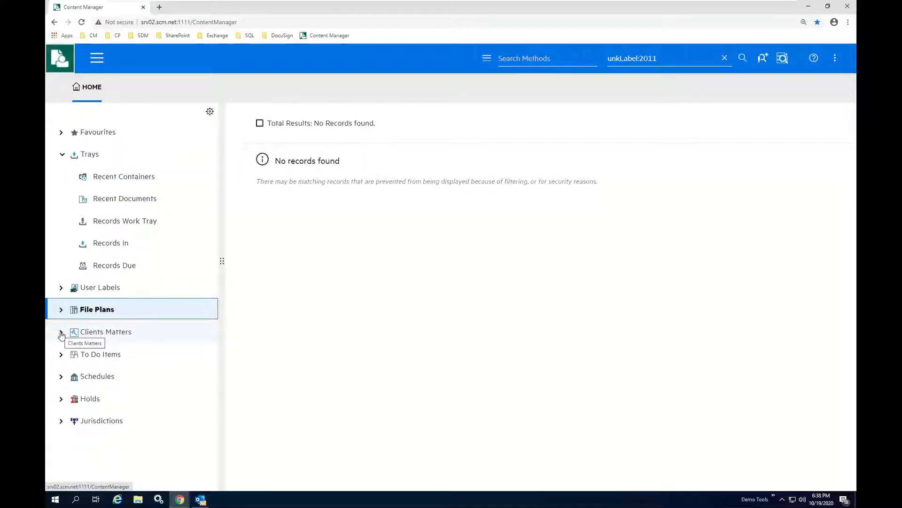
# Step: Open Clients Matters › Sales › ReversiCorp POC licensing, peek into POC Documents, then collapse Trays
pyautogui.click(62, 334)
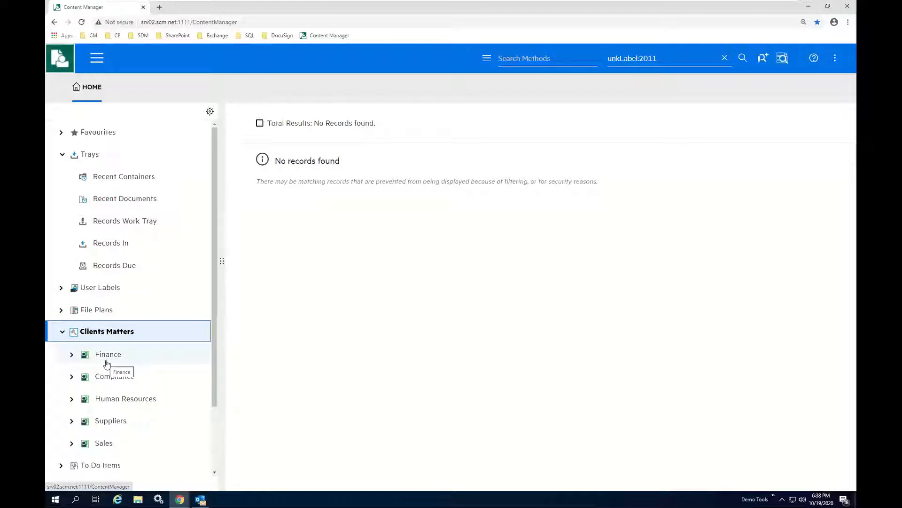
pyautogui.click(104, 443)
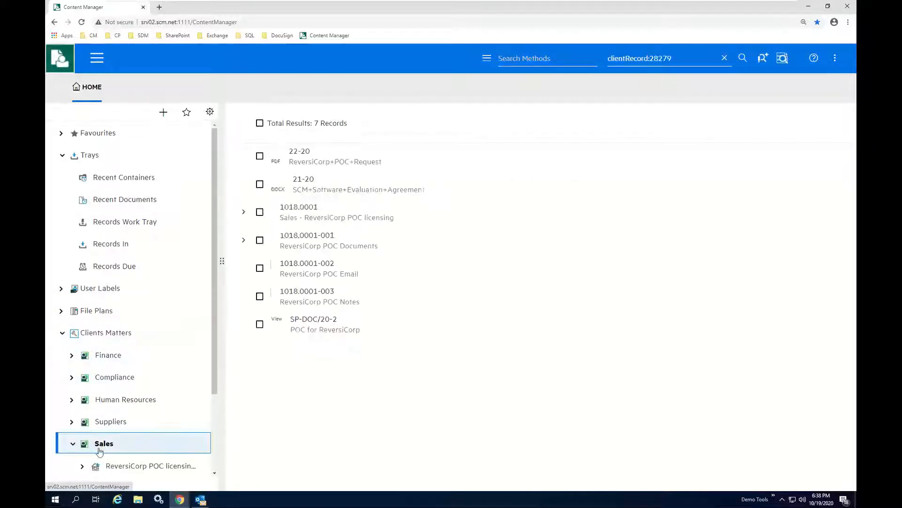
pyautogui.click(150, 465)
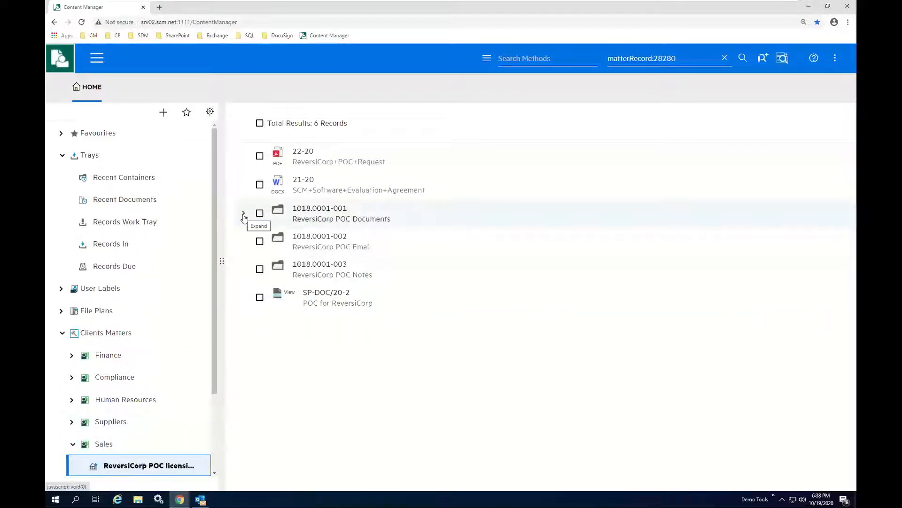
pyautogui.click(243, 213)
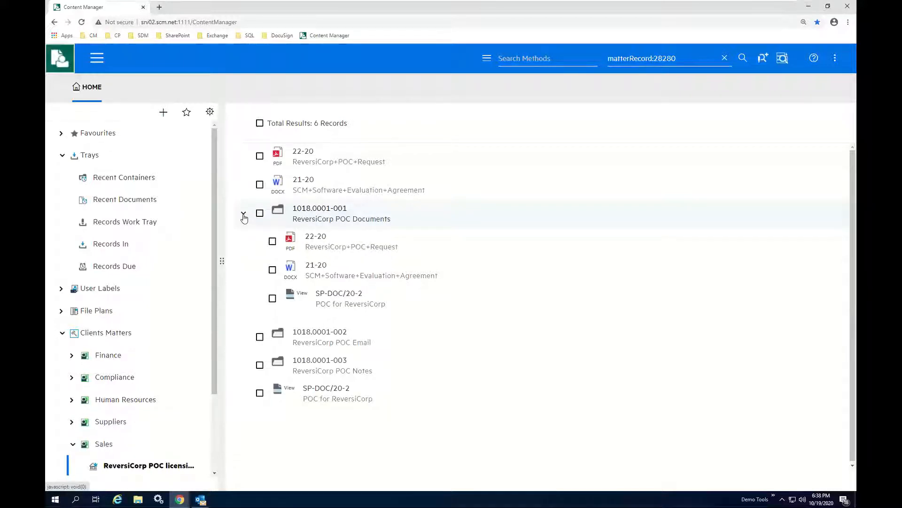
pyautogui.click(243, 217)
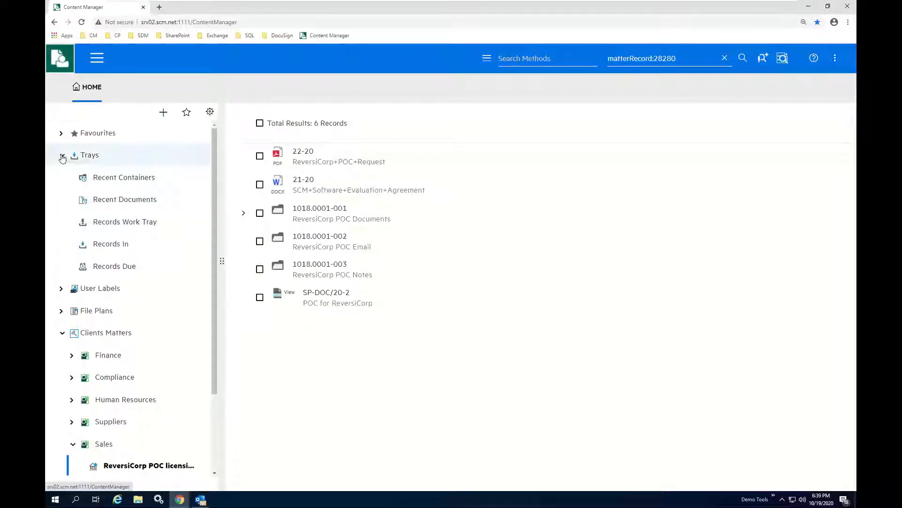
pyautogui.click(61, 154)
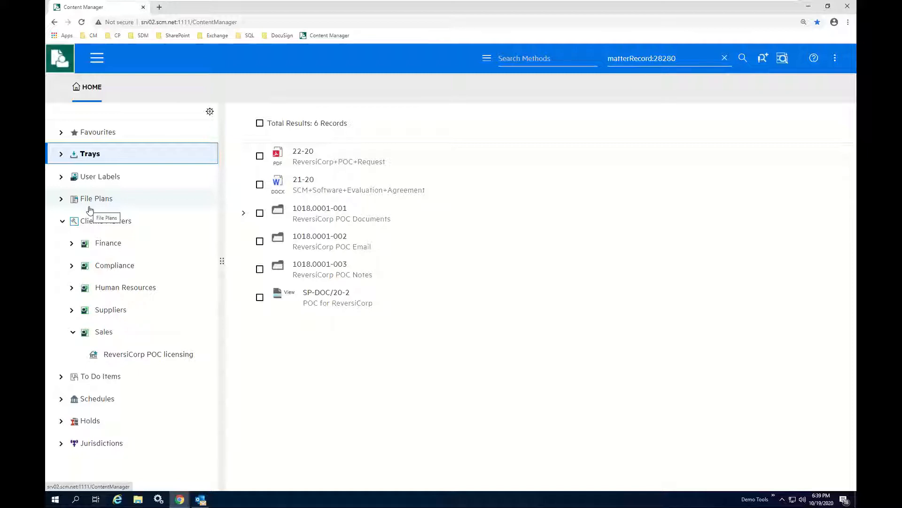
pyautogui.moveTo(146, 225)
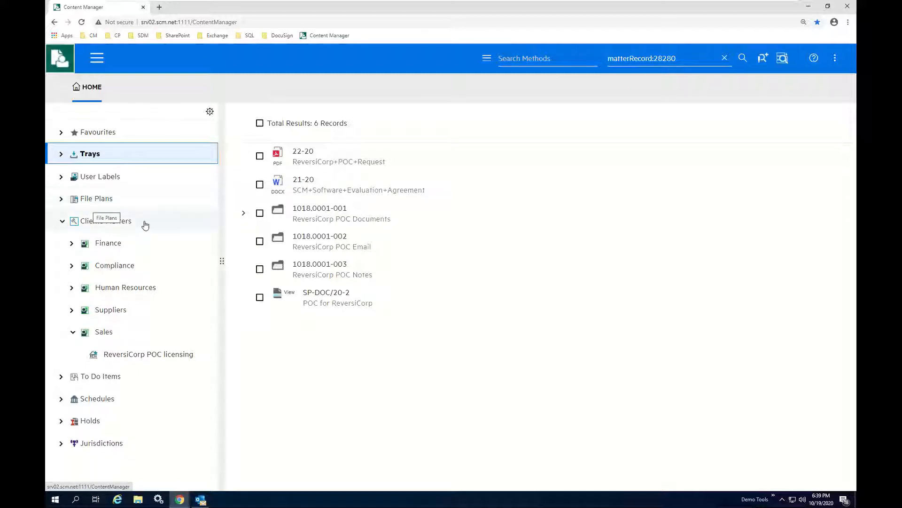
pyautogui.moveTo(146, 225)
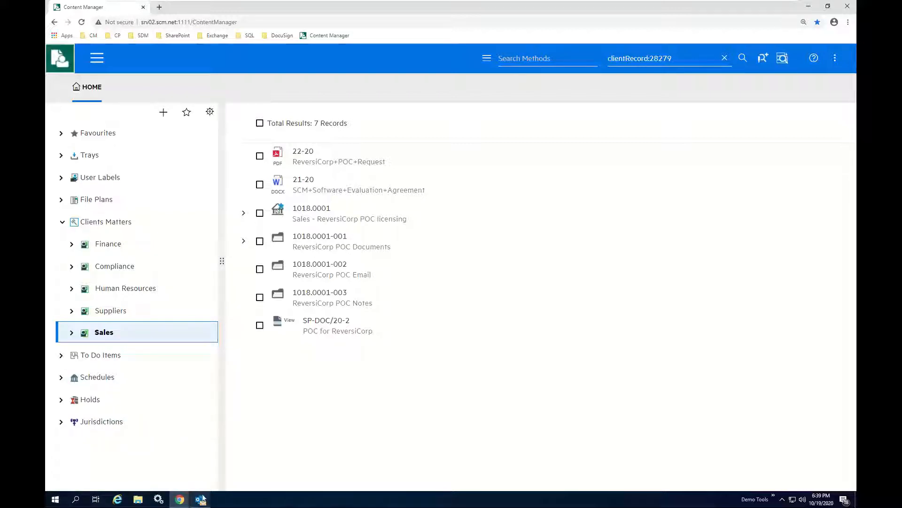
# Step: Follow the Outlook to-do notification's link to open item uri 507 in Content Manager
pyautogui.click(200, 499)
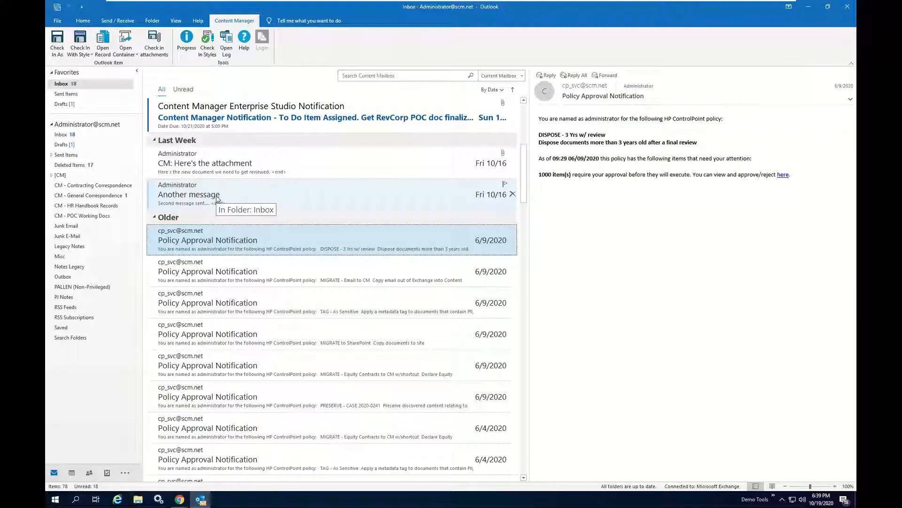
pyautogui.moveTo(279, 161)
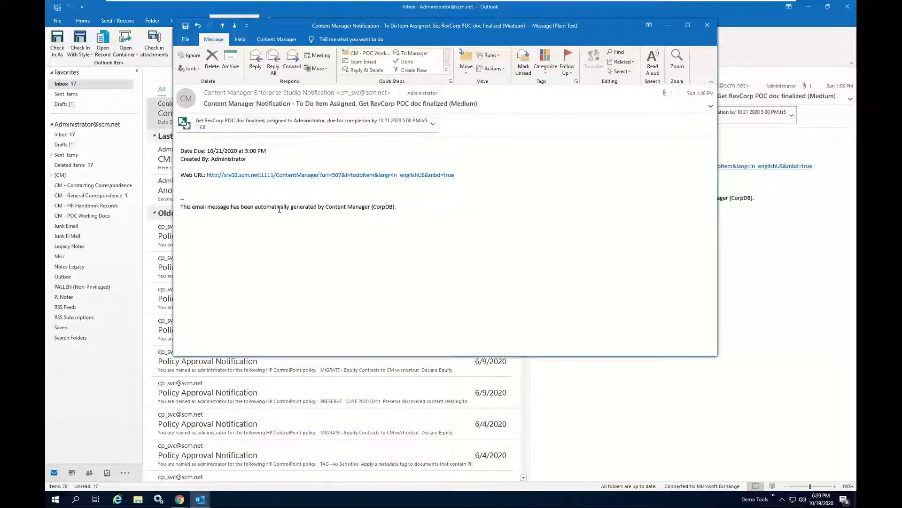
pyautogui.click(330, 175)
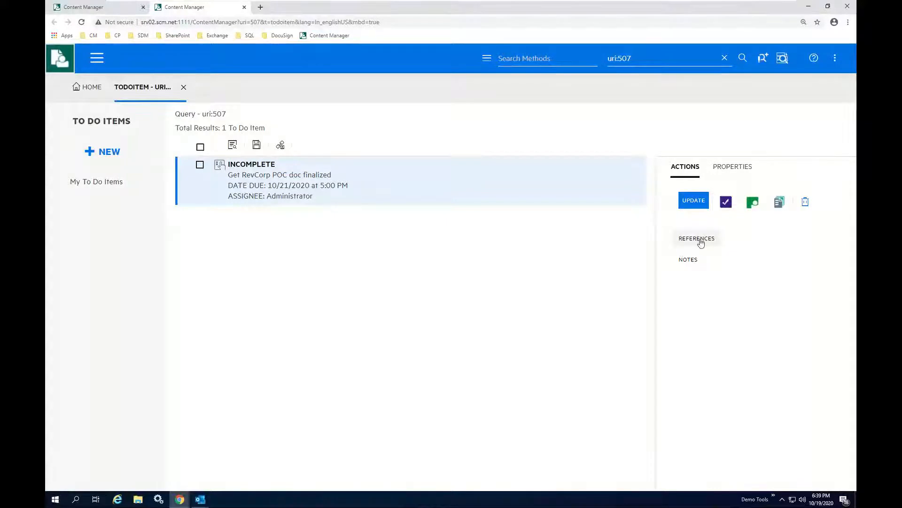
# Step: Follow the to-do item's FYI reference to record SP-DOC/20-2, POC for ReversiCorp
pyautogui.click(696, 238)
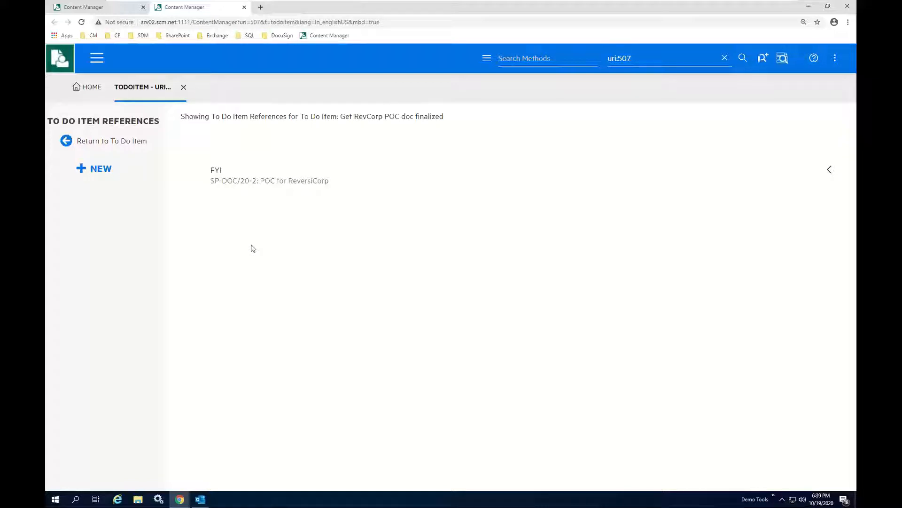
pyautogui.click(269, 174)
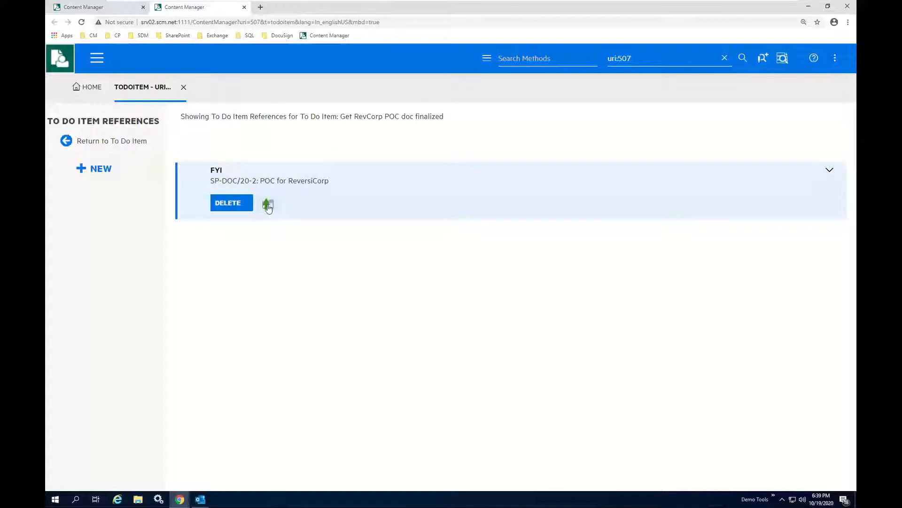
pyautogui.click(269, 204)
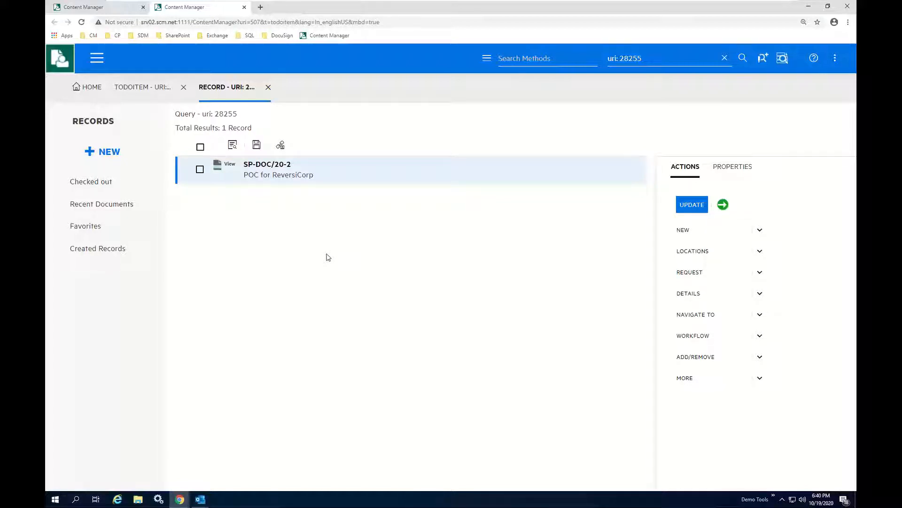
pyautogui.moveTo(223, 215)
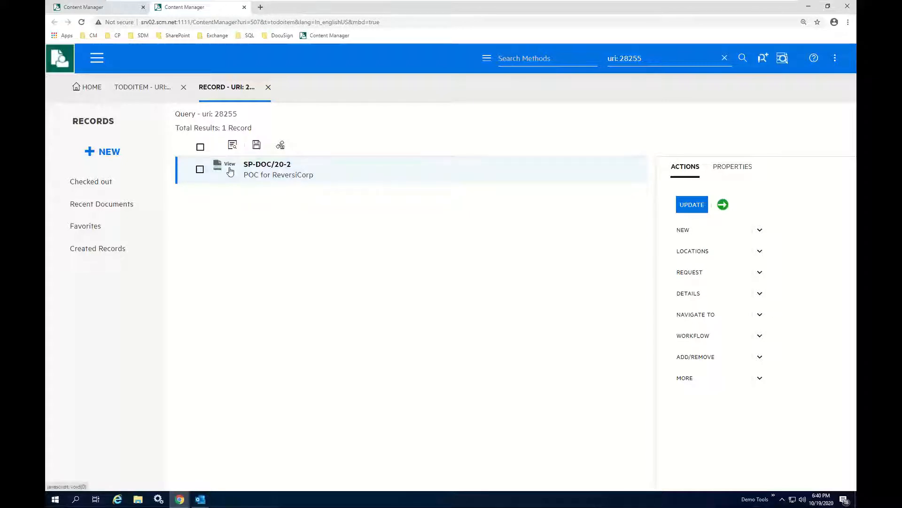
pyautogui.click(230, 165)
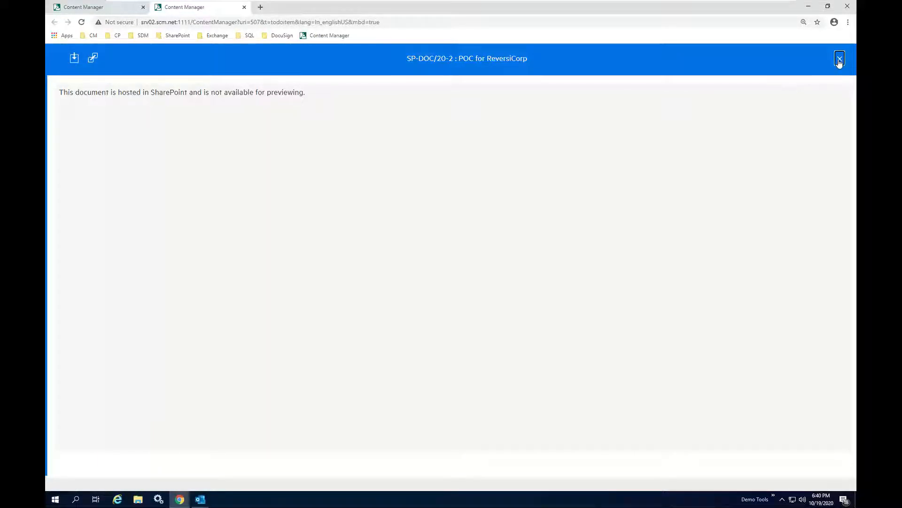
pyautogui.click(839, 58)
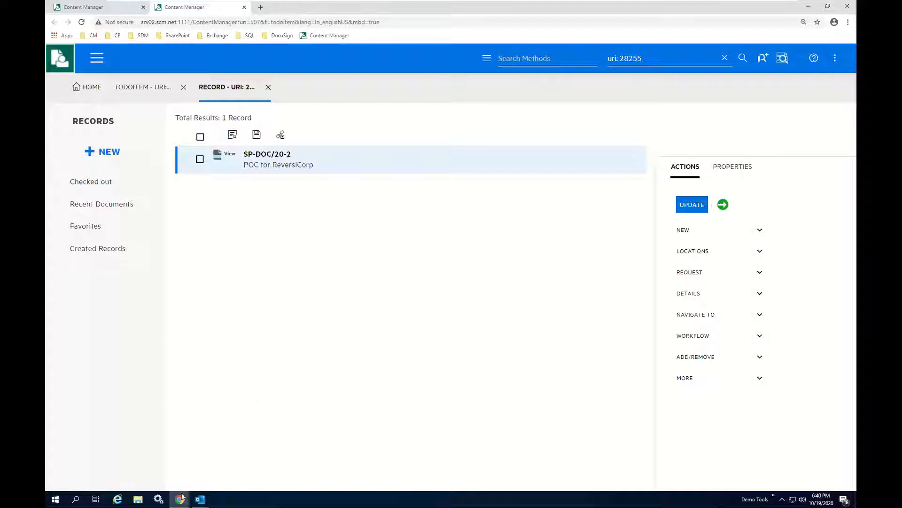
pyautogui.moveTo(180, 498)
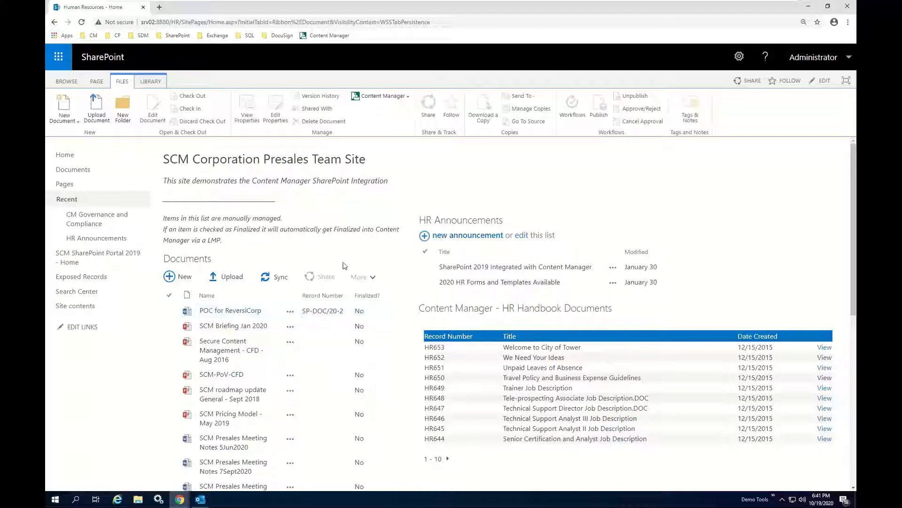
# Step: Click the POC for ReversiCorp row in the Presales Team Site Documents library
pyautogui.click(169, 311)
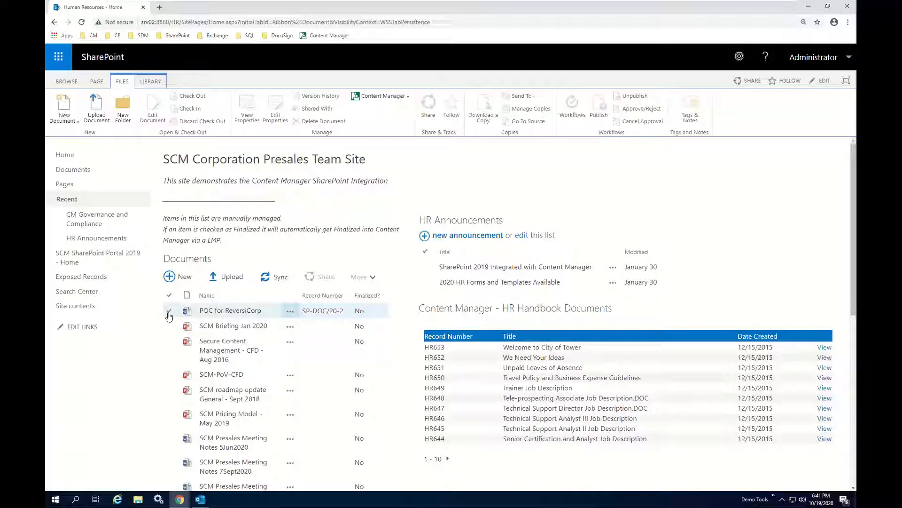
# Step: Submit POC for ReversiCorp for relocation into Content Manager and confirm the request
pyautogui.click(169, 310)
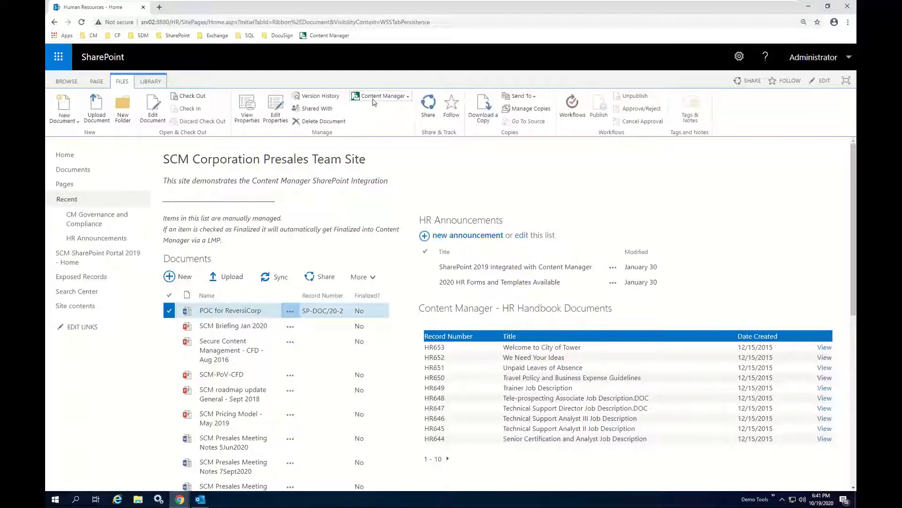
pyautogui.click(381, 95)
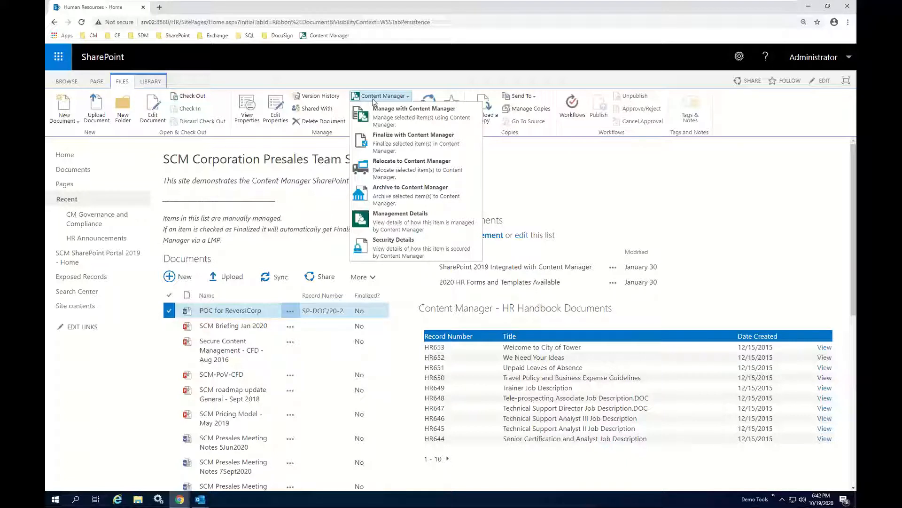
pyautogui.moveTo(409, 117)
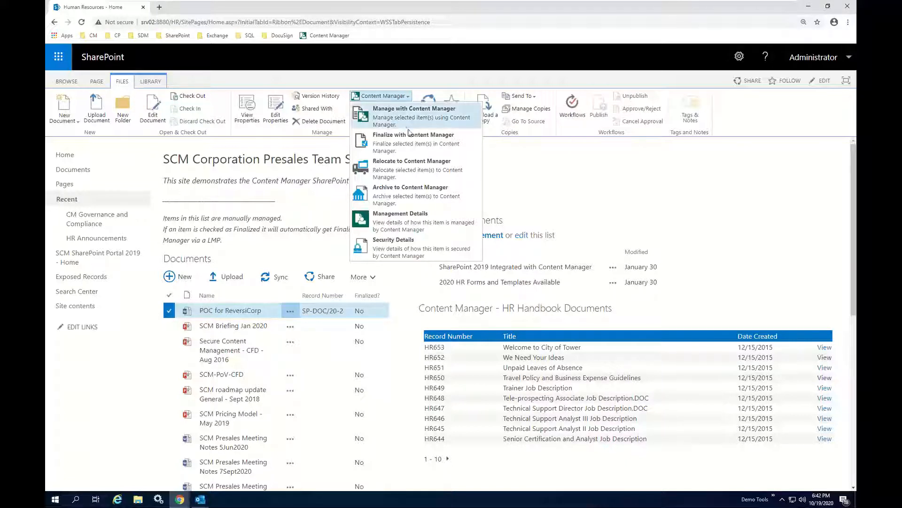
pyautogui.click(413, 116)
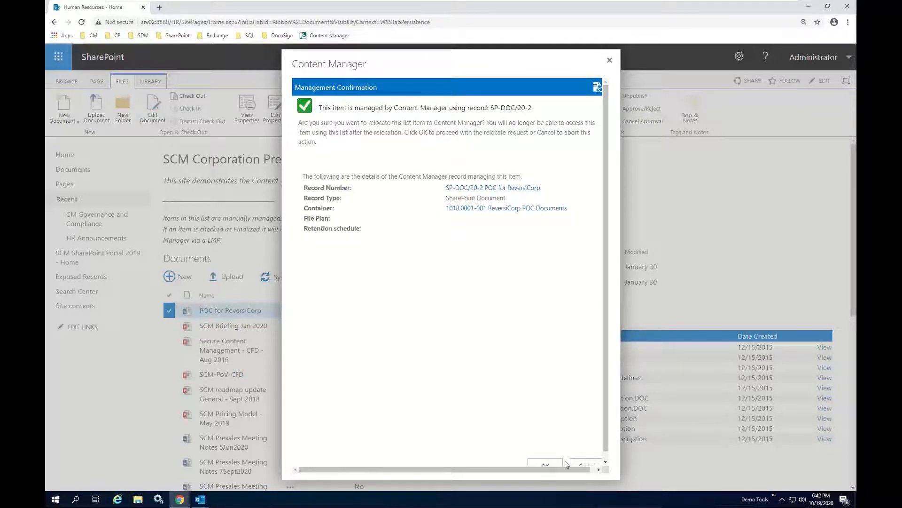
pyautogui.click(544, 464)
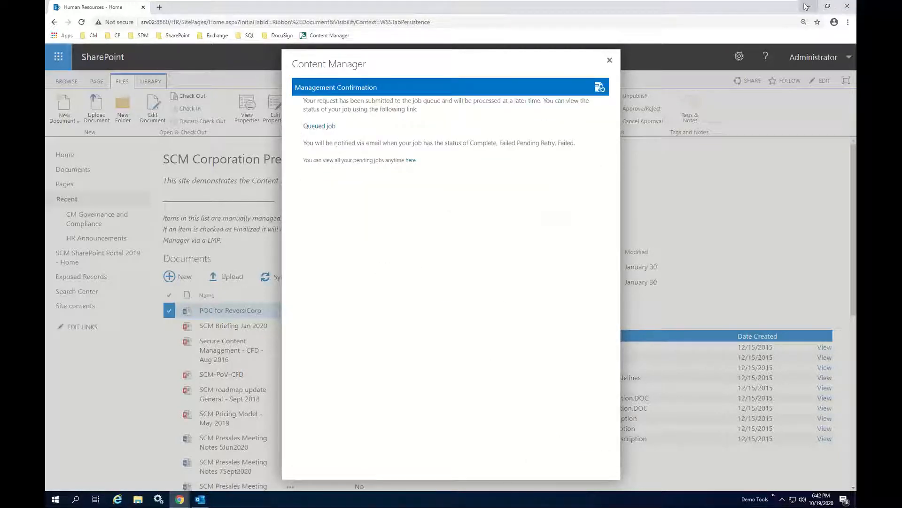
pyautogui.click(609, 60)
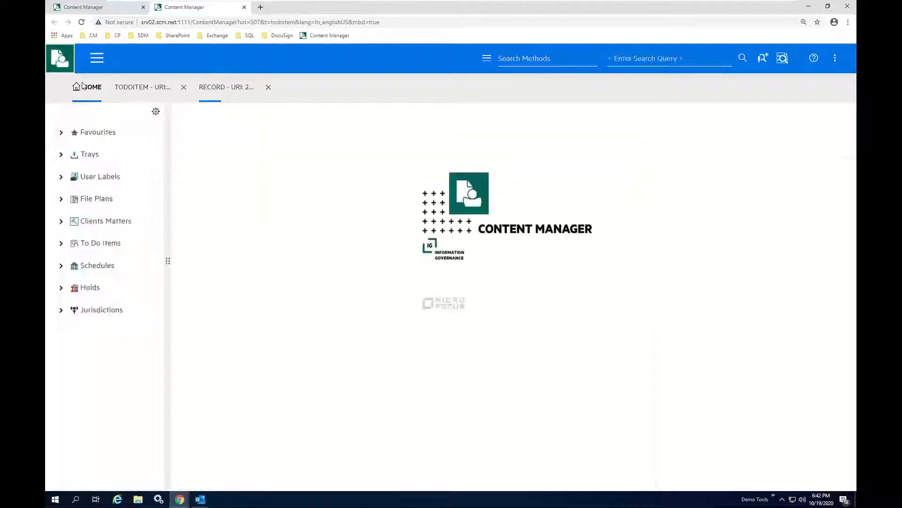
# Step: Expand Trays and list the Records Work Tray, now including SP-DOC/20-2 POC for ReversiCorp
pyautogui.click(90, 154)
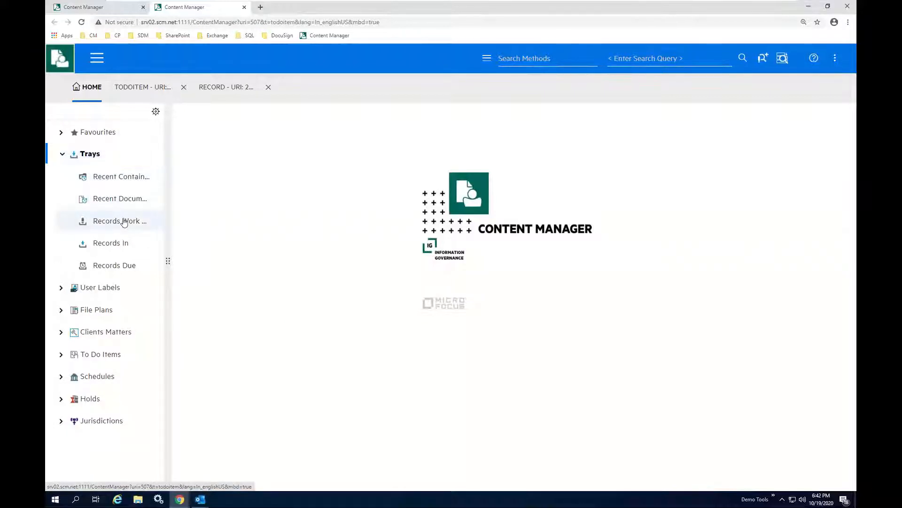
pyautogui.click(120, 220)
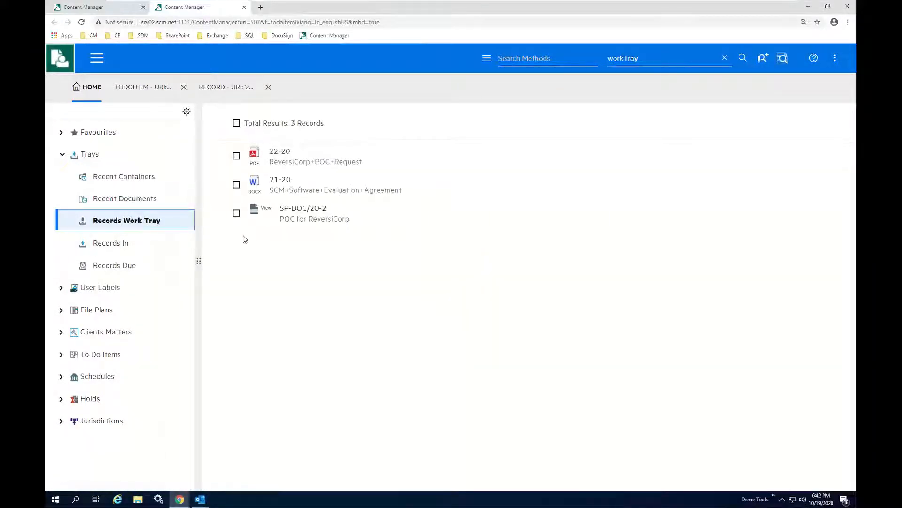
pyautogui.moveTo(299, 218)
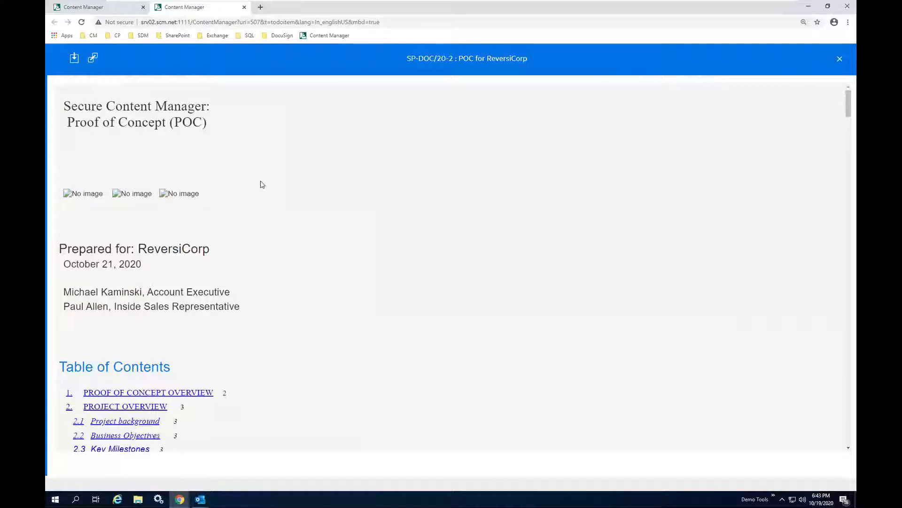
pyautogui.moveTo(756, 107)
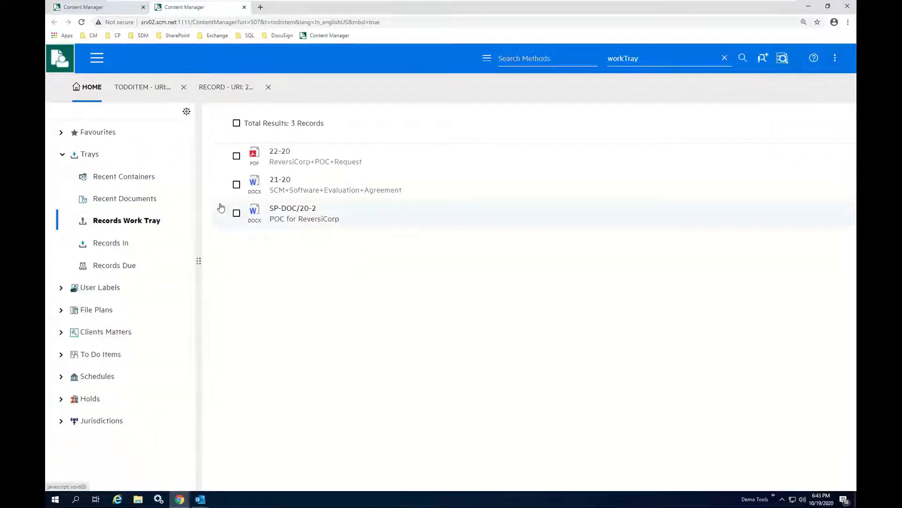
pyautogui.moveTo(254, 219)
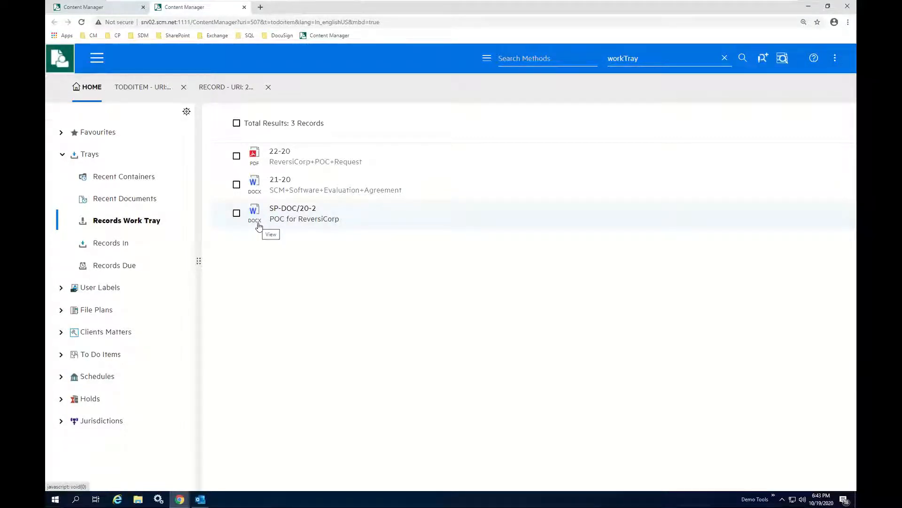
pyautogui.moveTo(246, 226)
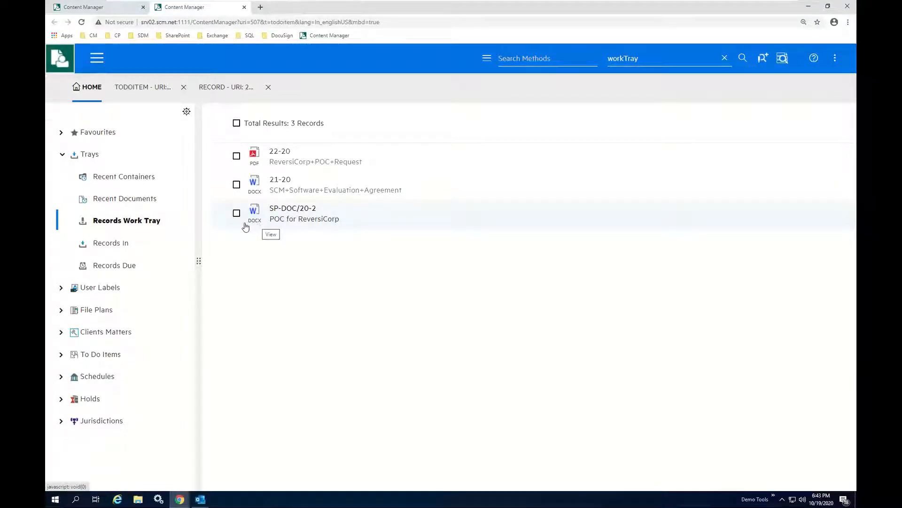
# Step: Select the SP-DOC/20-2 POC for ReversiCorp record in the Records Work Tray to show its actions
pyautogui.click(305, 213)
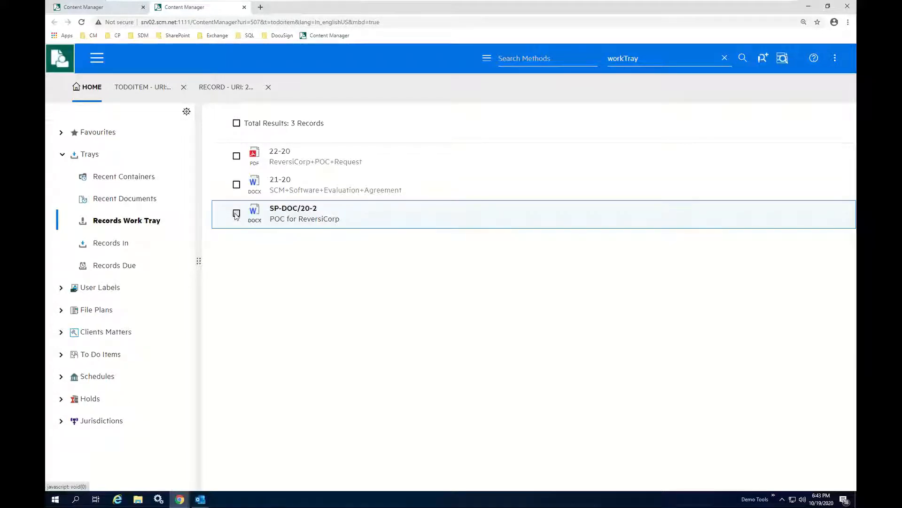
pyautogui.click(235, 214)
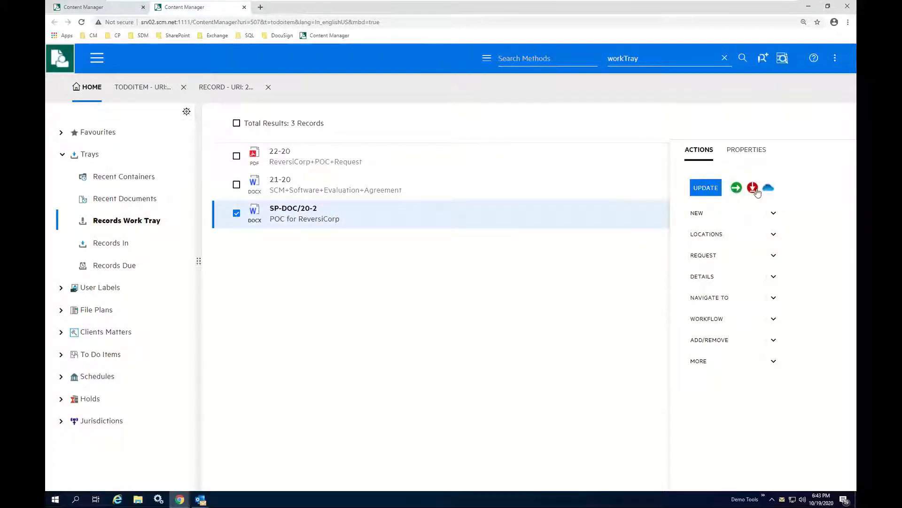
pyautogui.moveTo(769, 188)
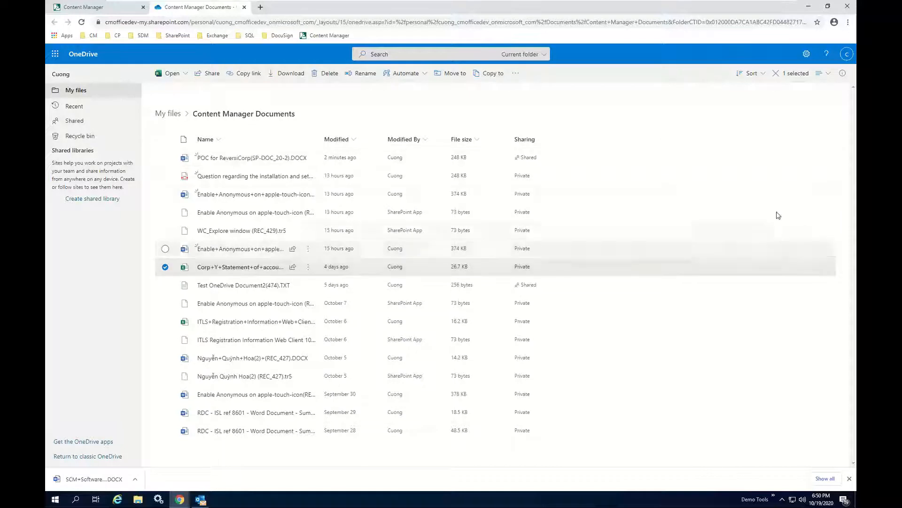
# Step: Check Manage Access for POC for ReversiCorp in OneDrive, confirming the external ReversiCorp editor
pyautogui.click(527, 157)
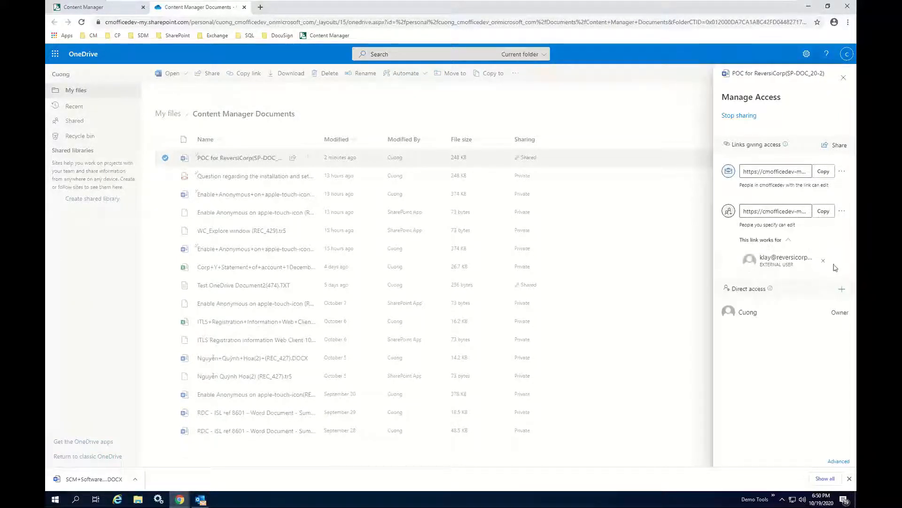
pyautogui.moveTo(814, 268)
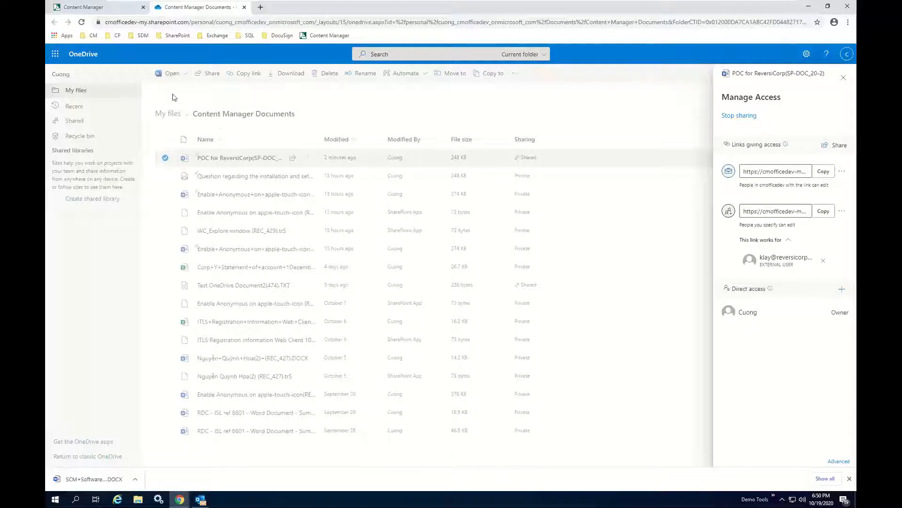
pyautogui.click(86, 6)
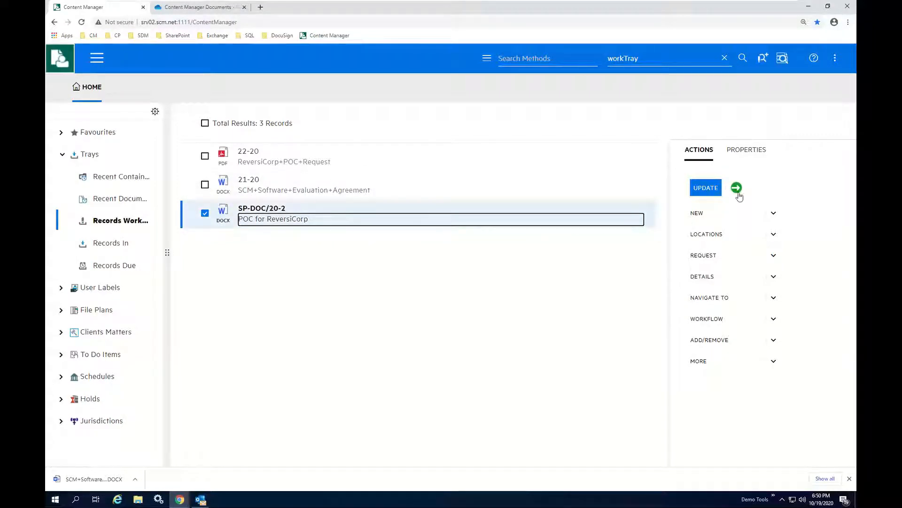
# Step: Check SP-DOC/20-2 in from OneDrive as a new revision commented 'Edits done'
pyautogui.click(737, 188)
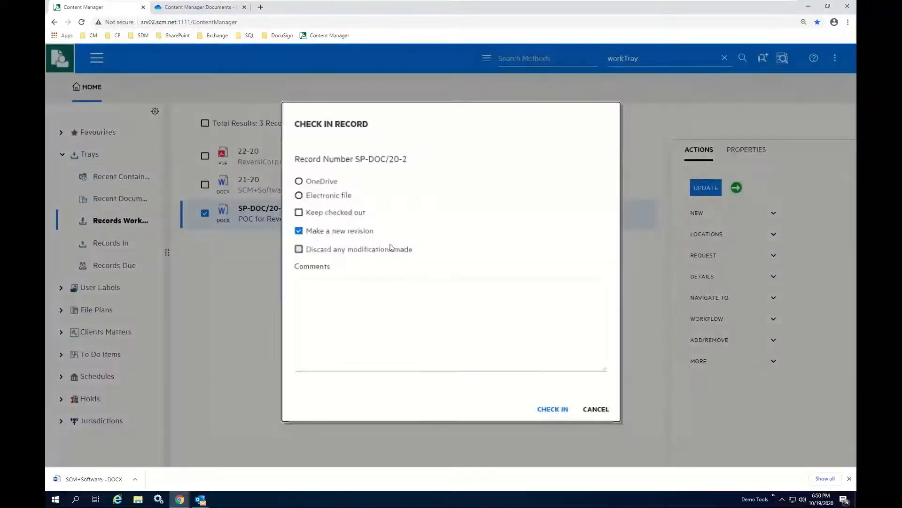
pyautogui.click(299, 180)
pyautogui.write('Edits d')
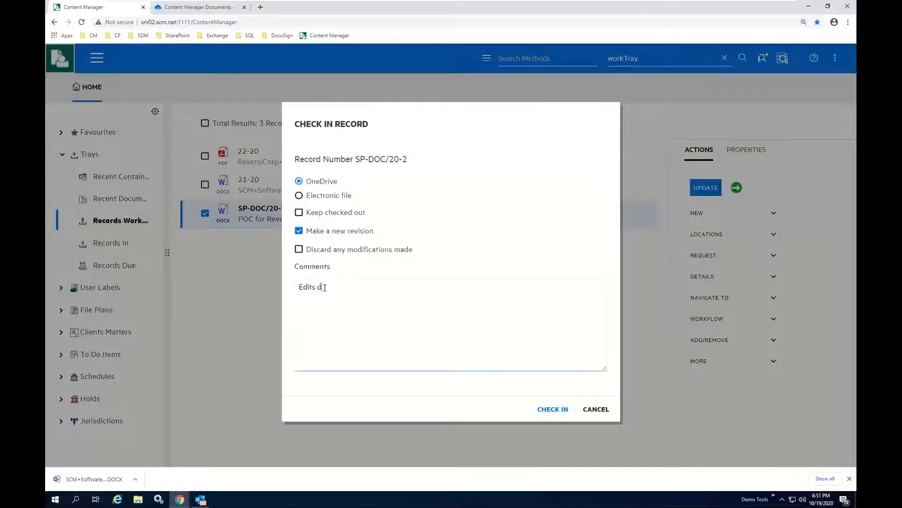
pyautogui.write('one')
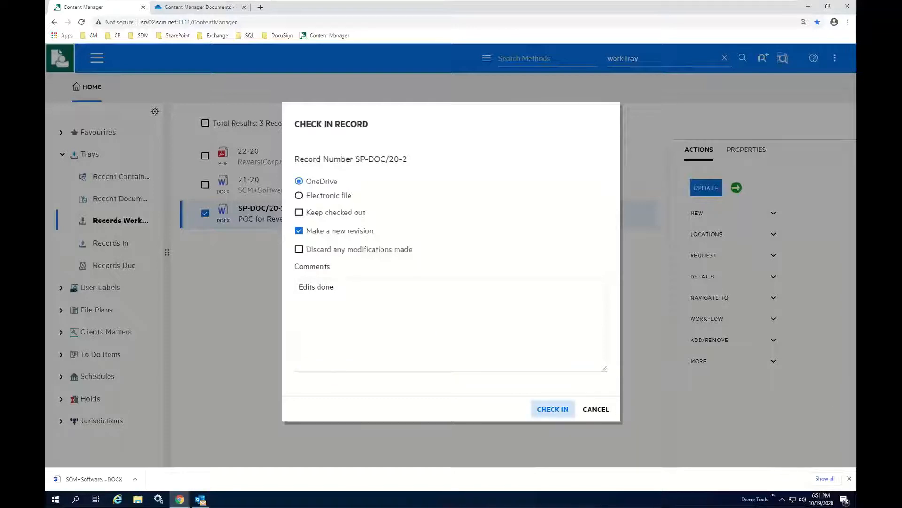
pyautogui.click(552, 409)
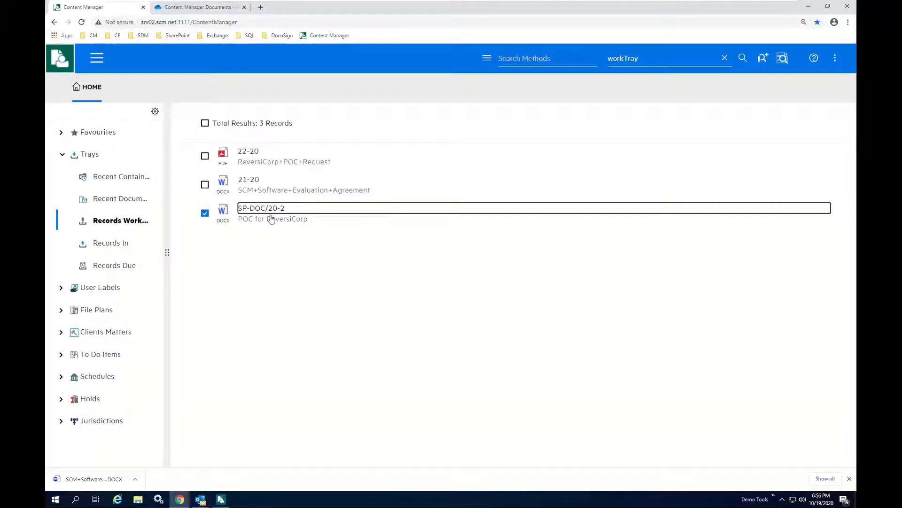
# Step: Verify SP-DOC/20-2 shows Revision Number 2 in Properties and preview the document
pyautogui.click(261, 208)
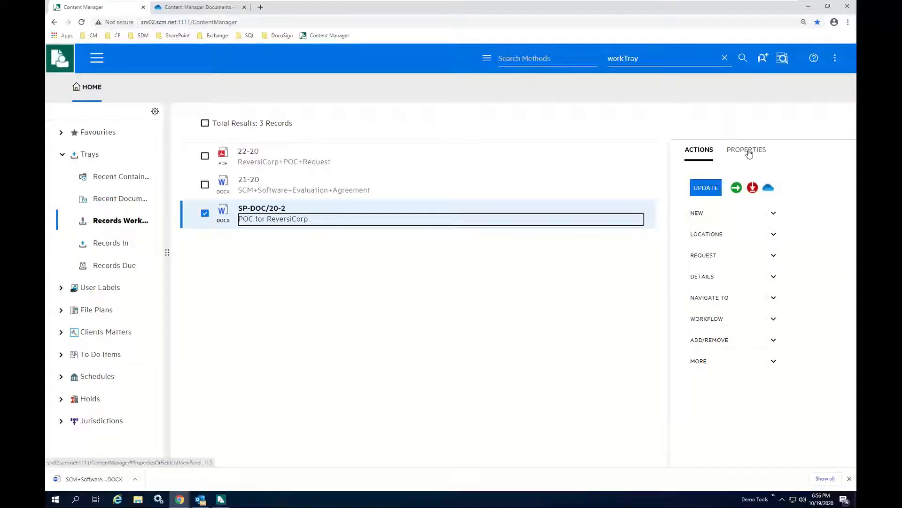
pyautogui.click(747, 150)
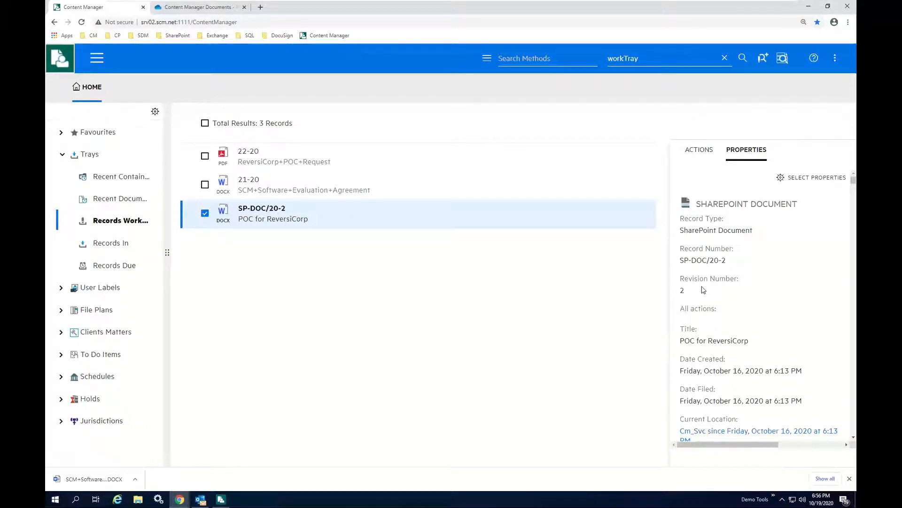
pyautogui.moveTo(577, 291)
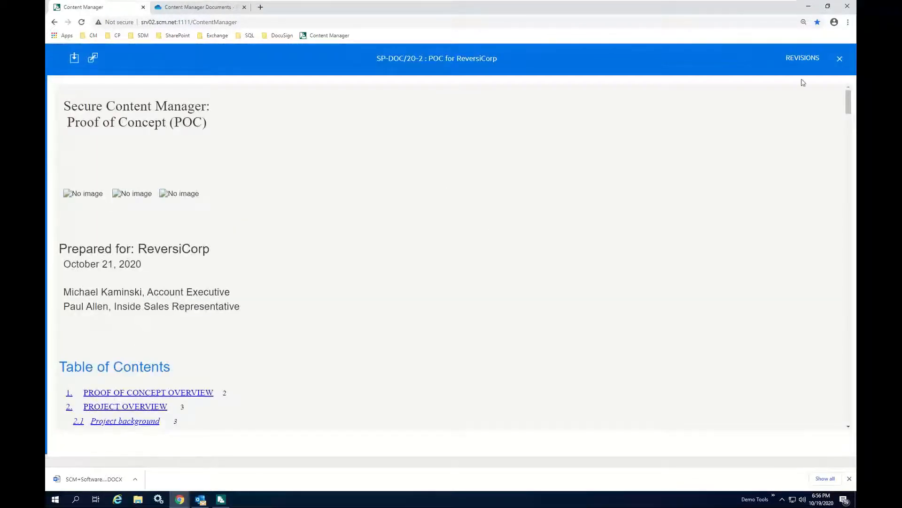
pyautogui.click(802, 57)
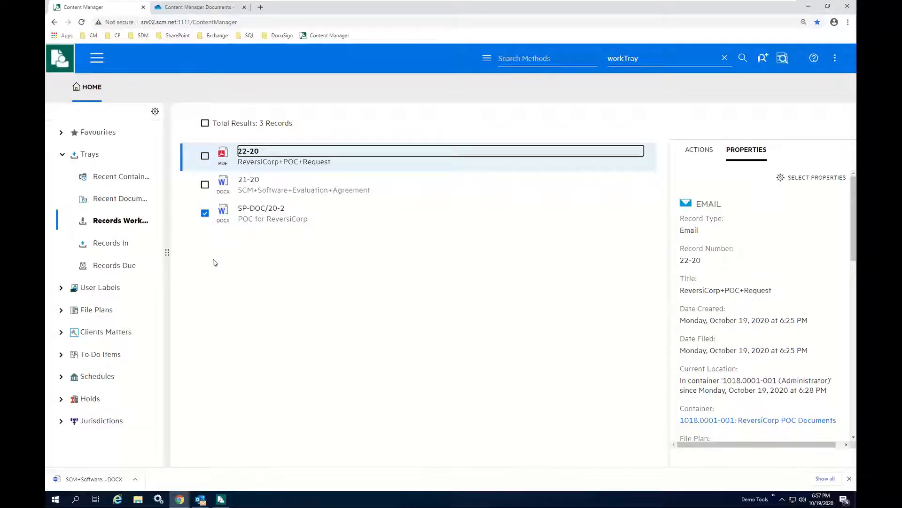
pyautogui.moveTo(214, 279)
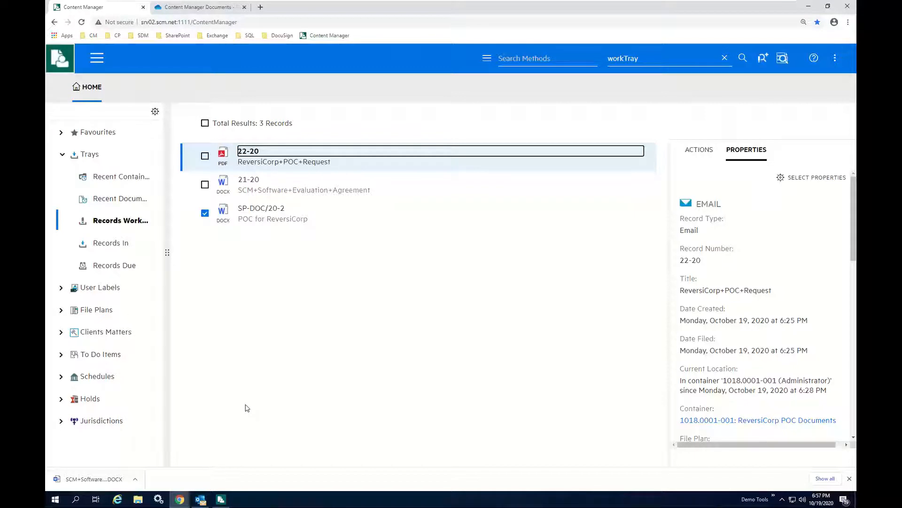
pyautogui.moveTo(453, 45)
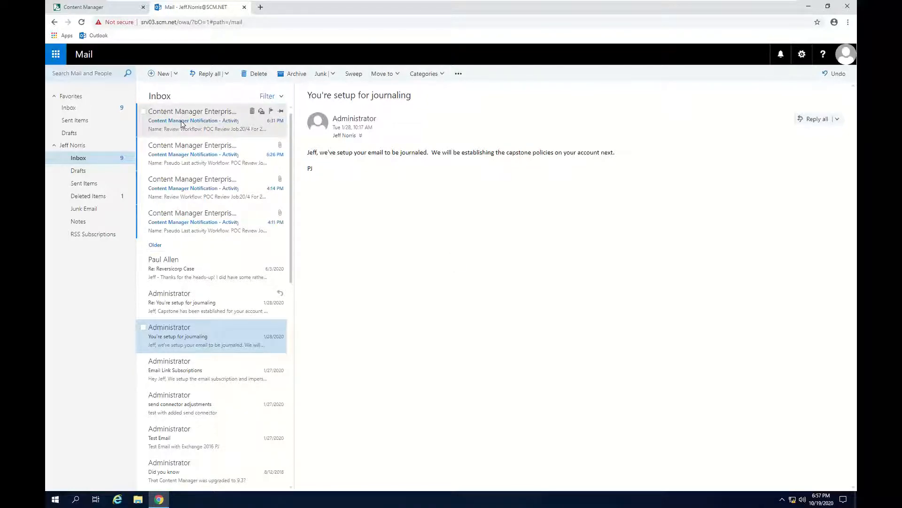
# Step: Open the top Content Manager Notification email in the Outlook Web App inbox
pyautogui.doubleClick(193, 120)
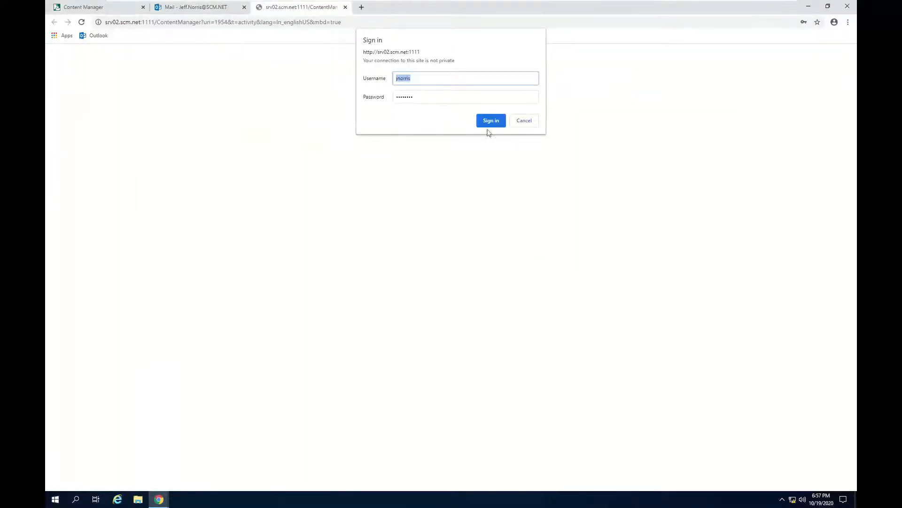
# Step: Sign in and preview the activity documents SP-DOC/20-2 and the evaluation agreement 21-20
pyautogui.click(490, 121)
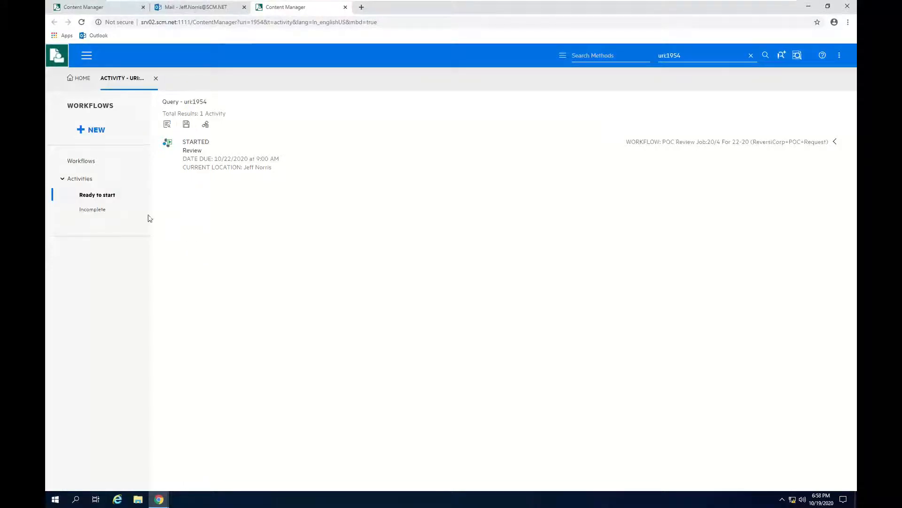
pyautogui.moveTo(92, 209)
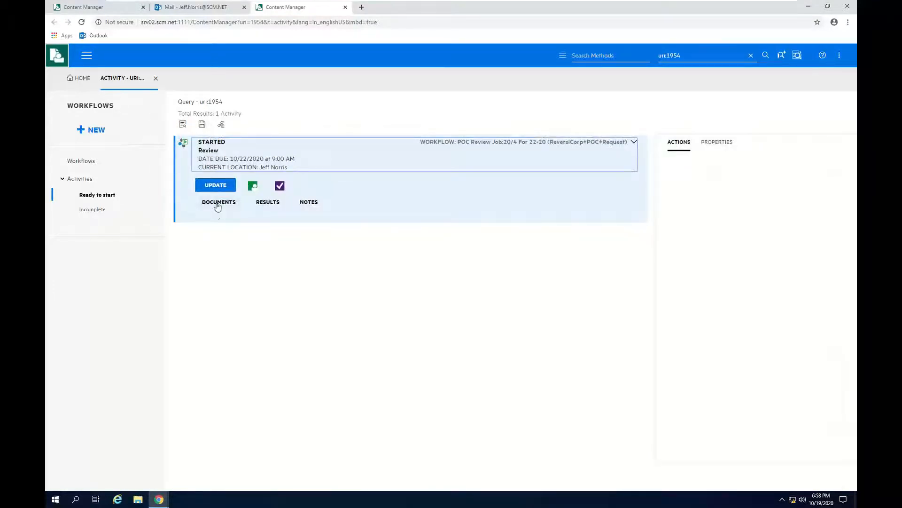
pyautogui.click(218, 202)
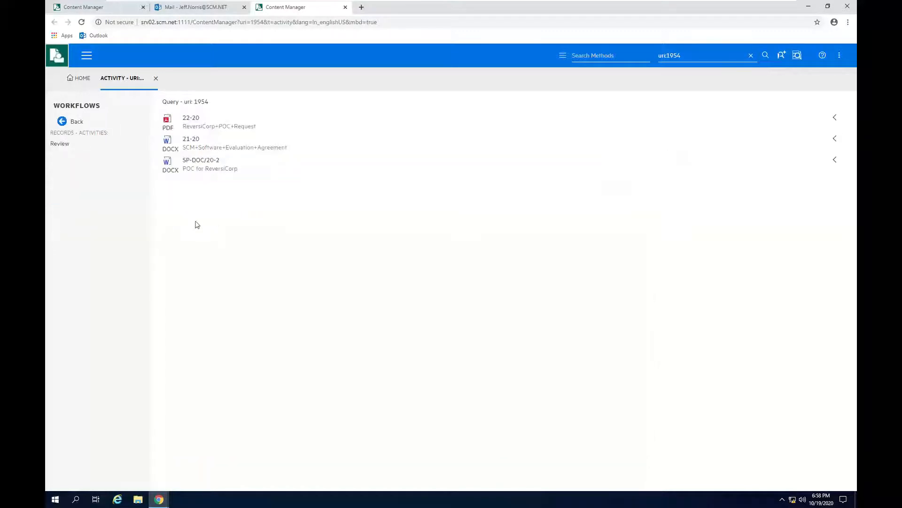
pyautogui.moveTo(195, 249)
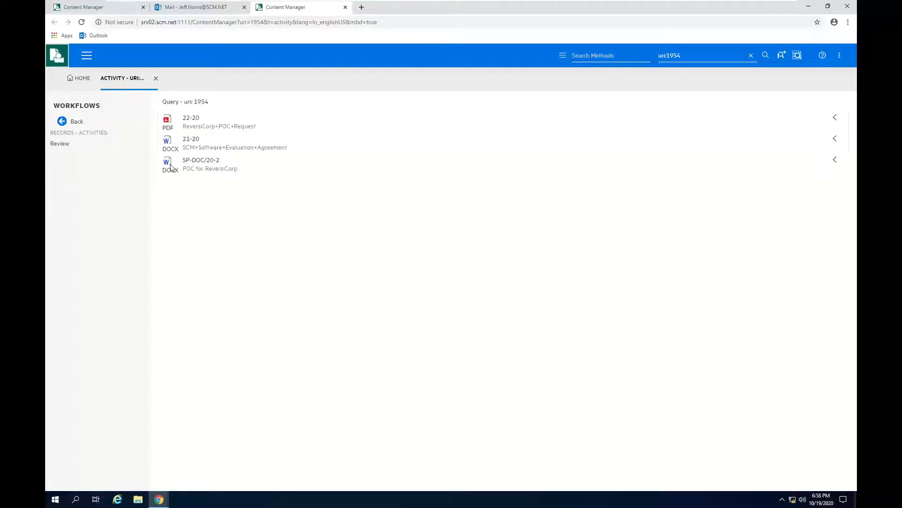
pyautogui.click(210, 164)
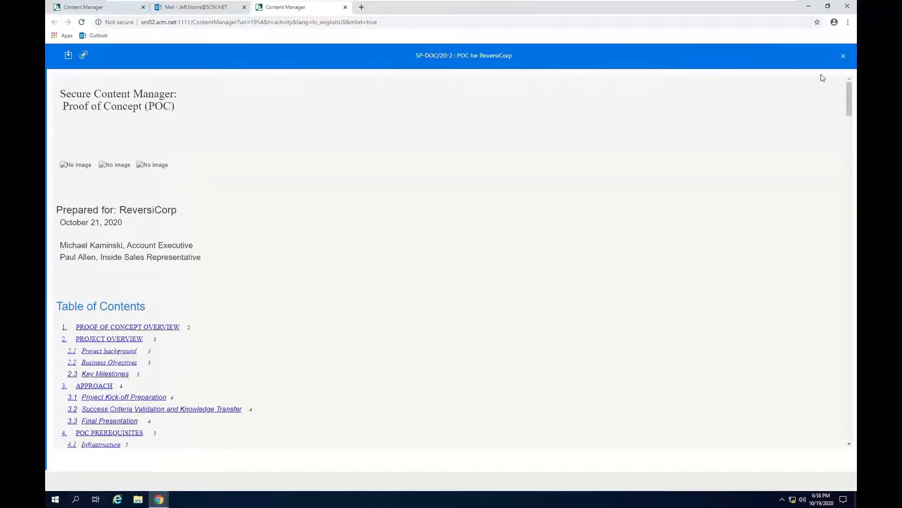
pyautogui.click(843, 56)
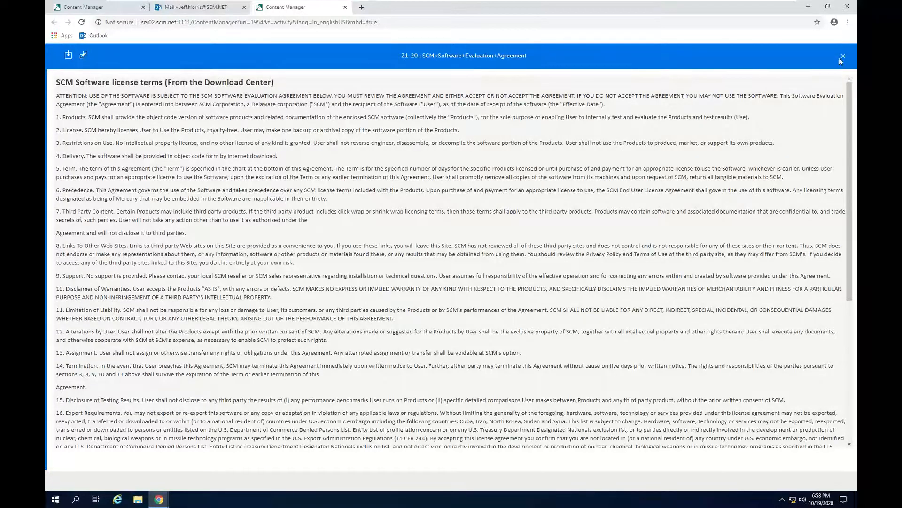
pyautogui.click(840, 57)
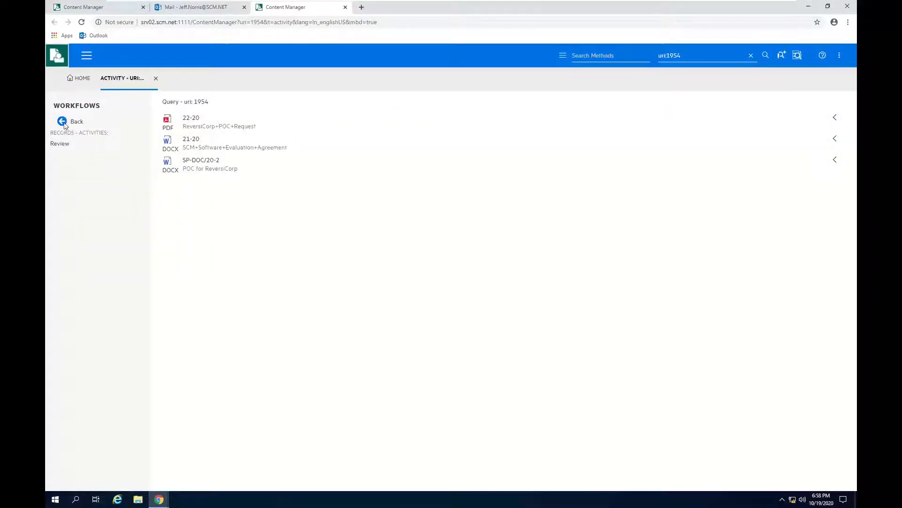
# Step: Set the Review result to Approve with note 'Approved' and complete the activity
pyautogui.click(59, 143)
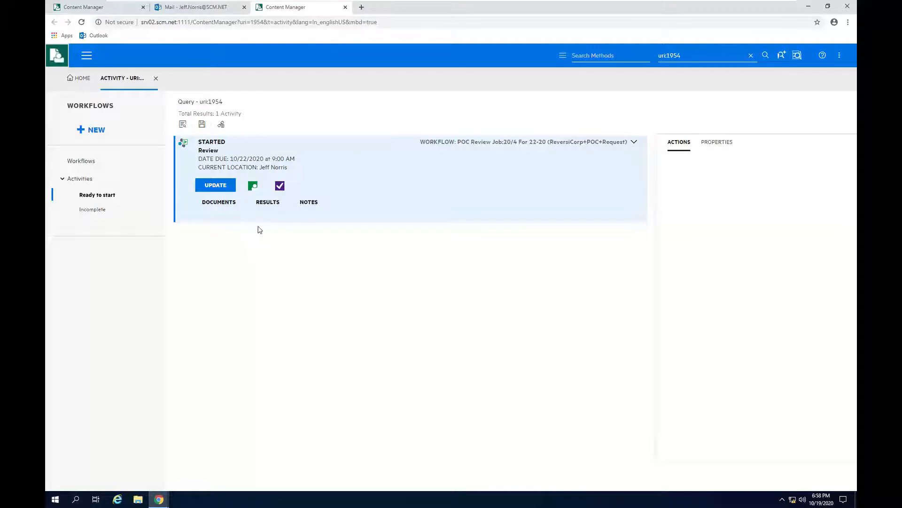
pyautogui.moveTo(267, 202)
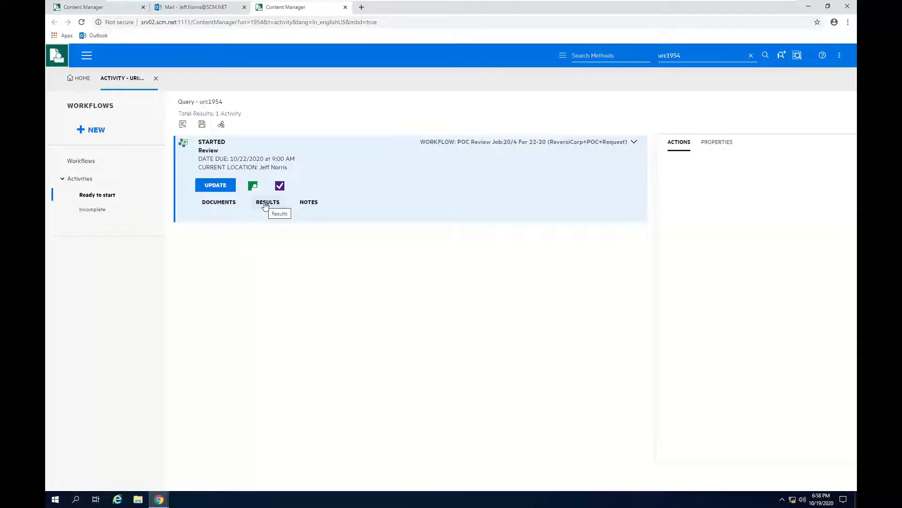
pyautogui.click(267, 202)
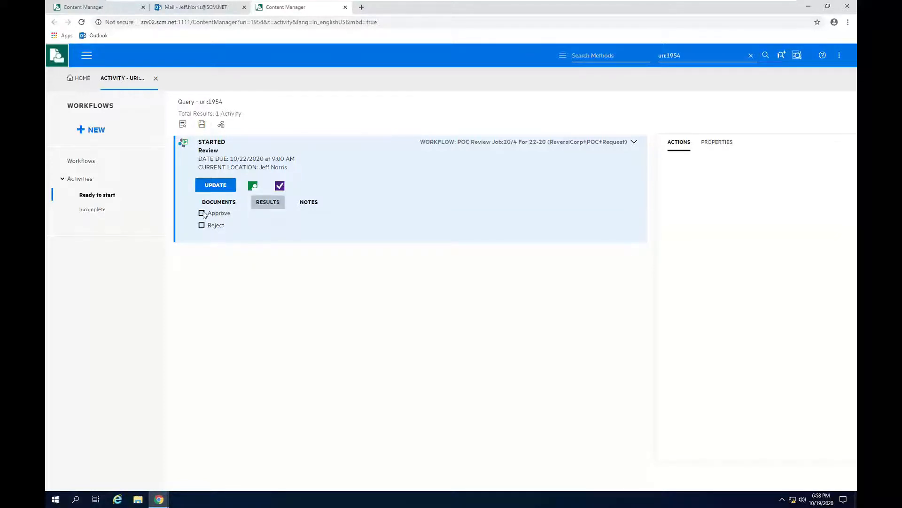
pyautogui.click(202, 213)
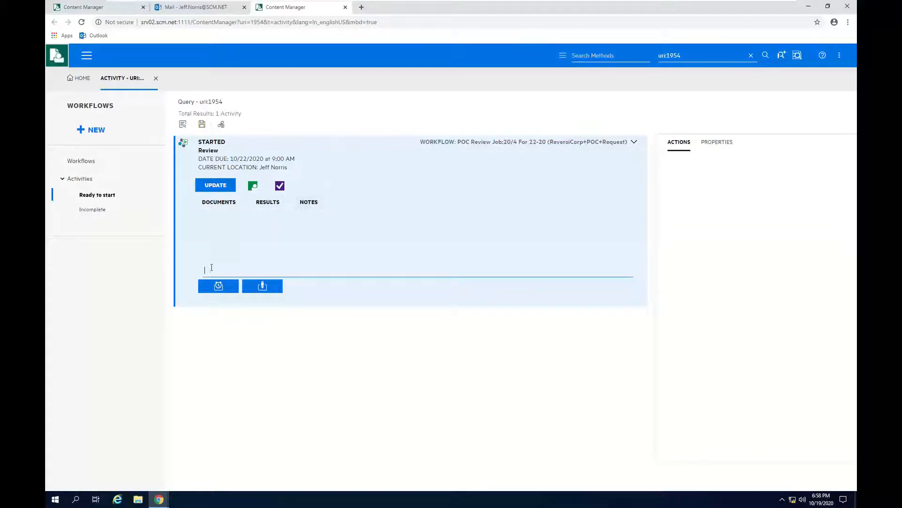
pyautogui.write('Apr')
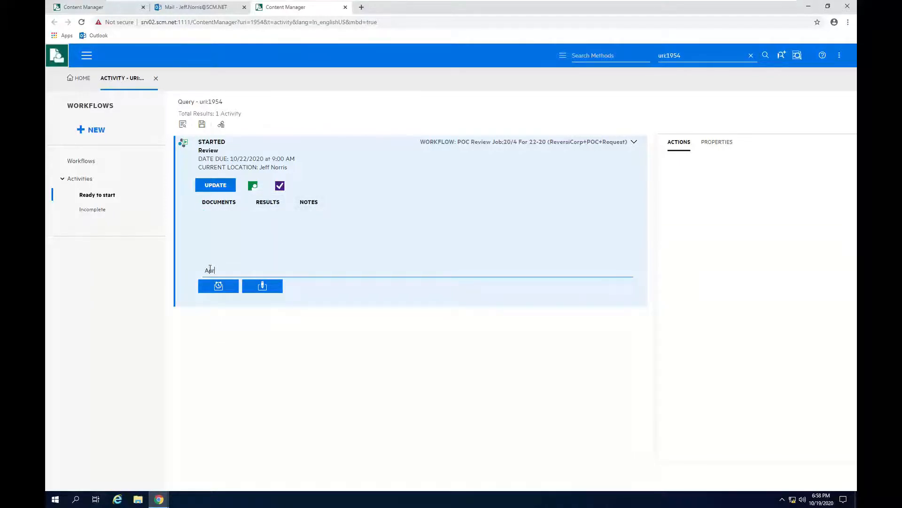
pyautogui.write('proved')
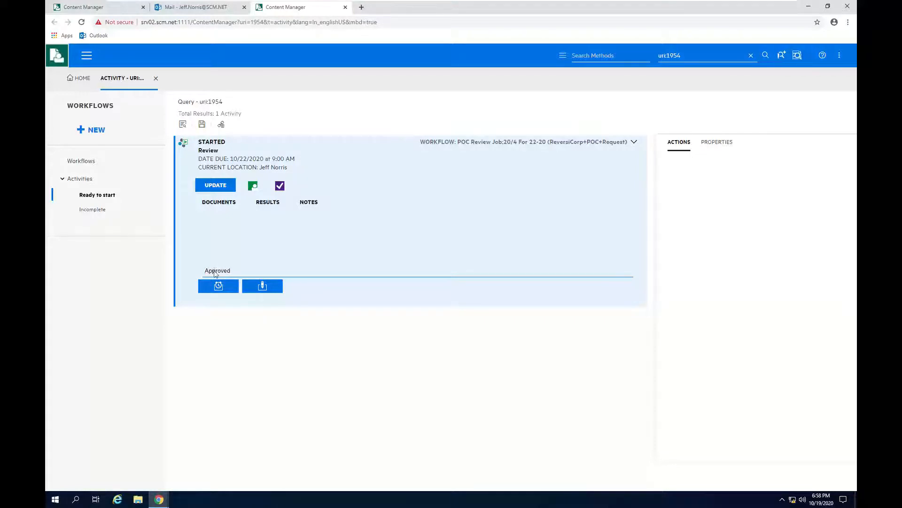
pyautogui.moveTo(280, 185)
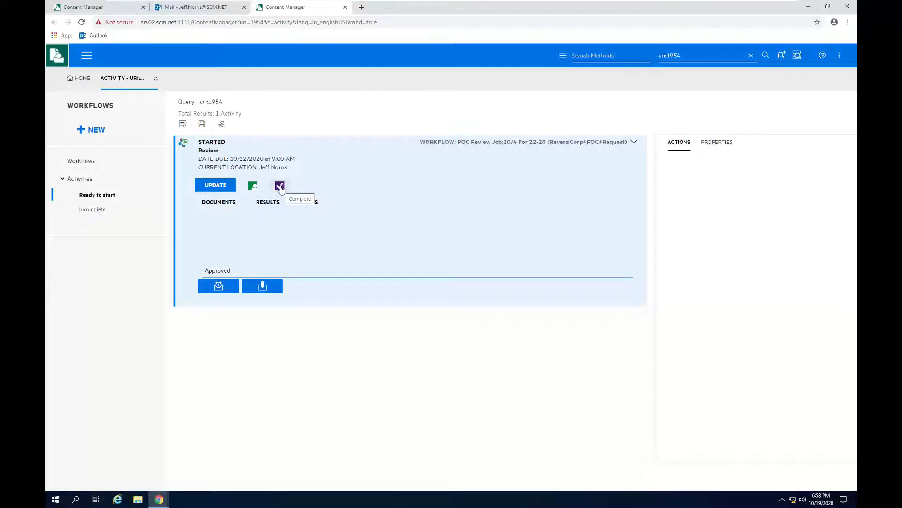
pyautogui.click(280, 185)
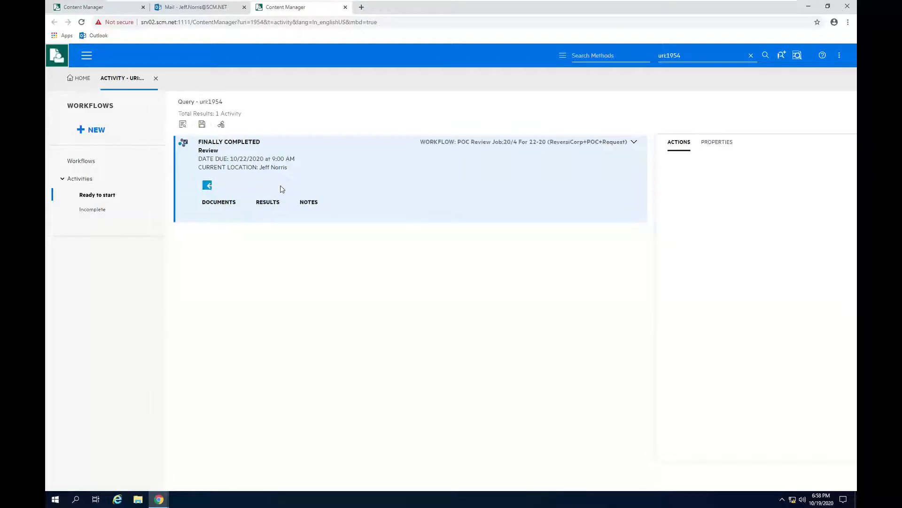
pyautogui.moveTo(395, 282)
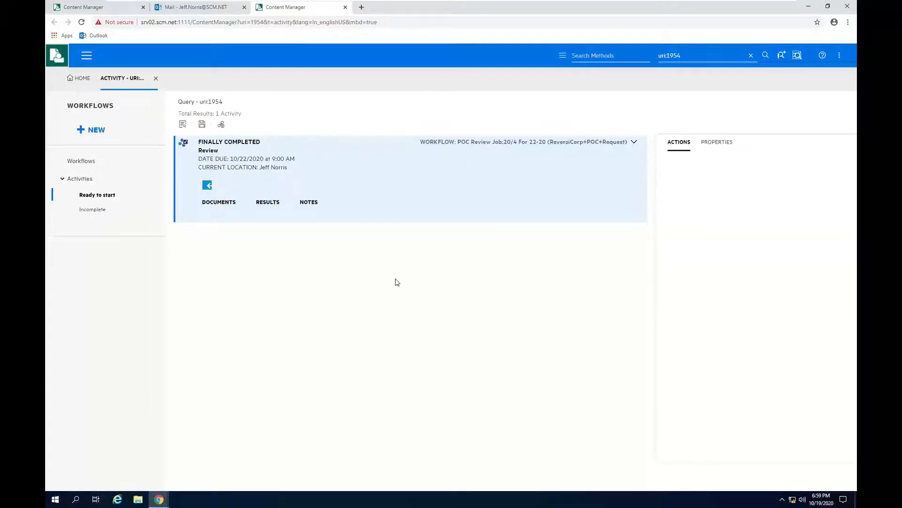
pyautogui.moveTo(240, 315)
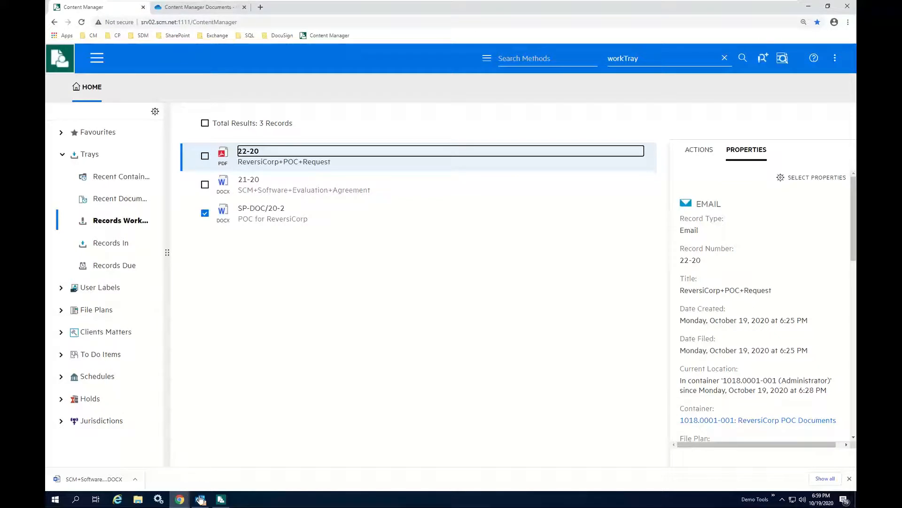
pyautogui.moveTo(200, 498)
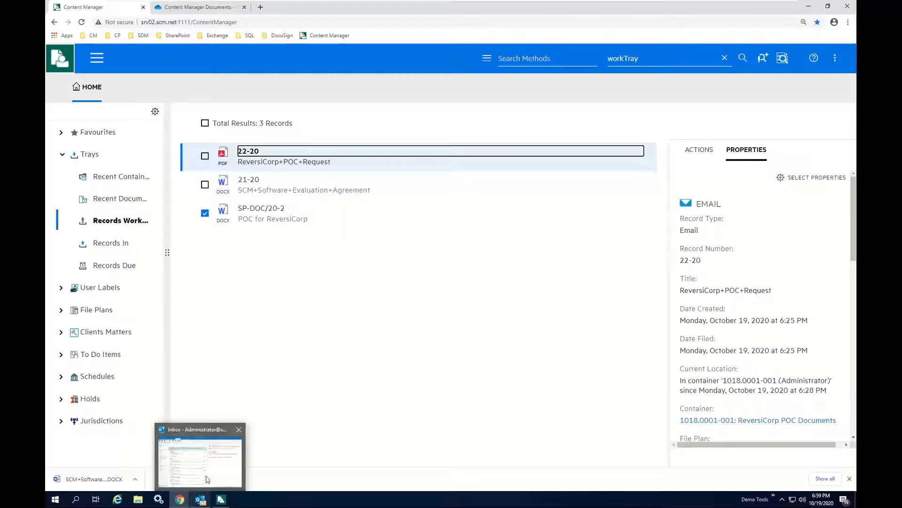
# Step: Switch to the Outlook inbox to view the ReversiCorp POC documents message
pyautogui.click(200, 460)
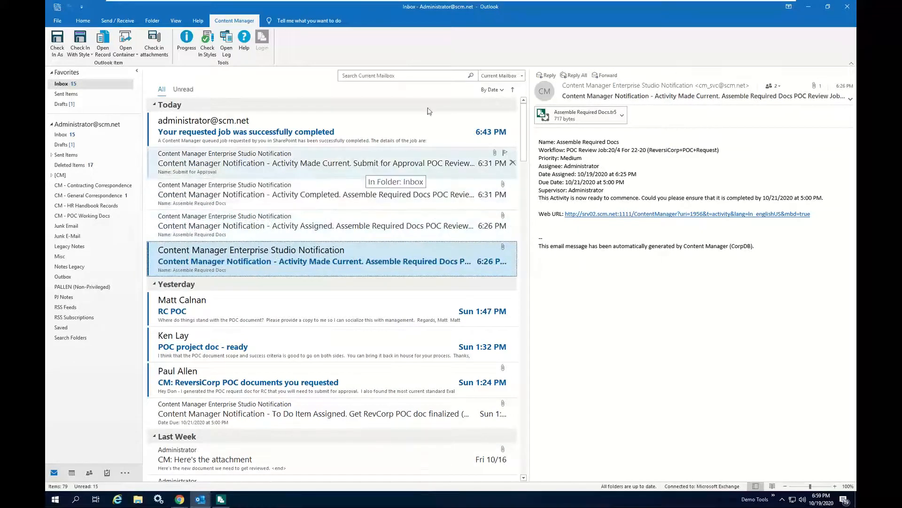
pyautogui.moveTo(443, 90)
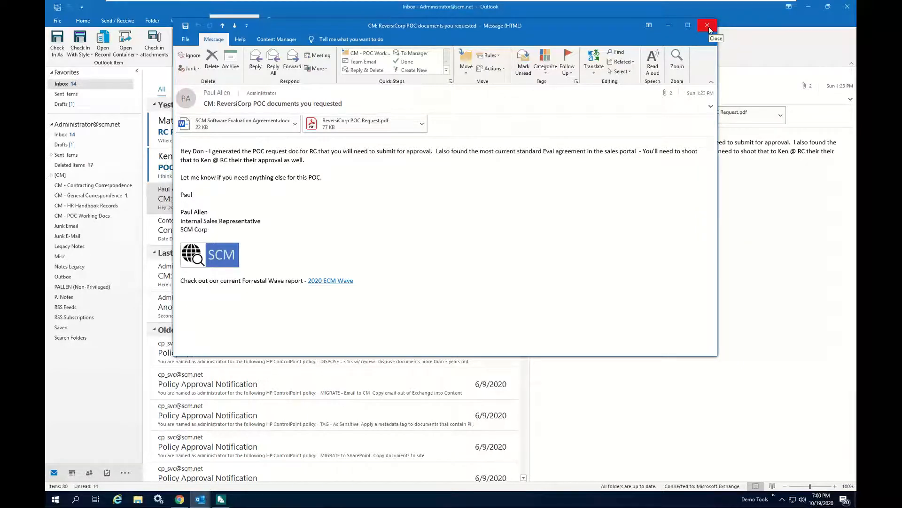
# Step: Close the ReversiCorp POC documents message window
pyautogui.click(707, 25)
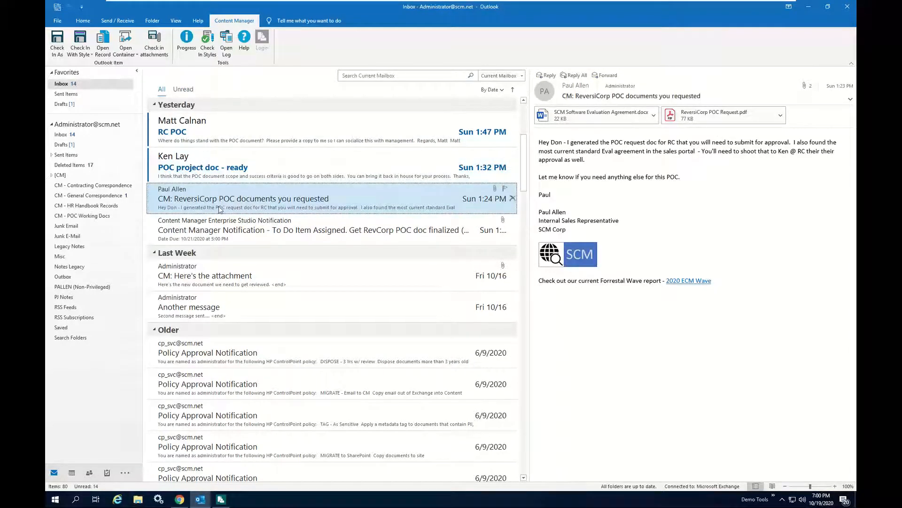
pyautogui.moveTo(230, 199)
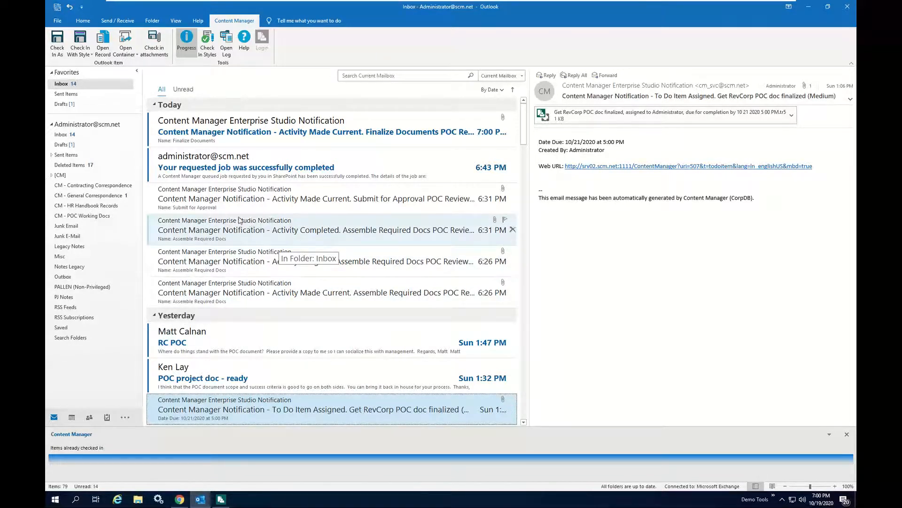
pyautogui.moveTo(242, 167)
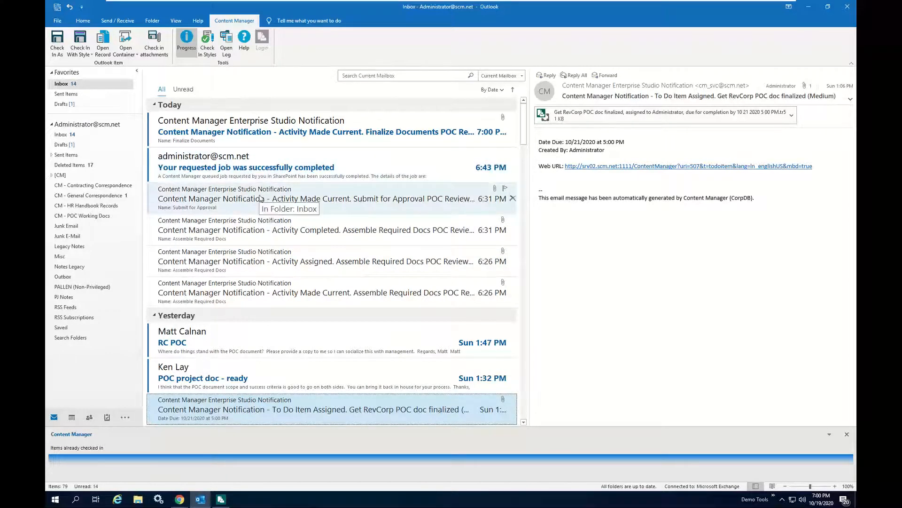
pyautogui.moveTo(358, 248)
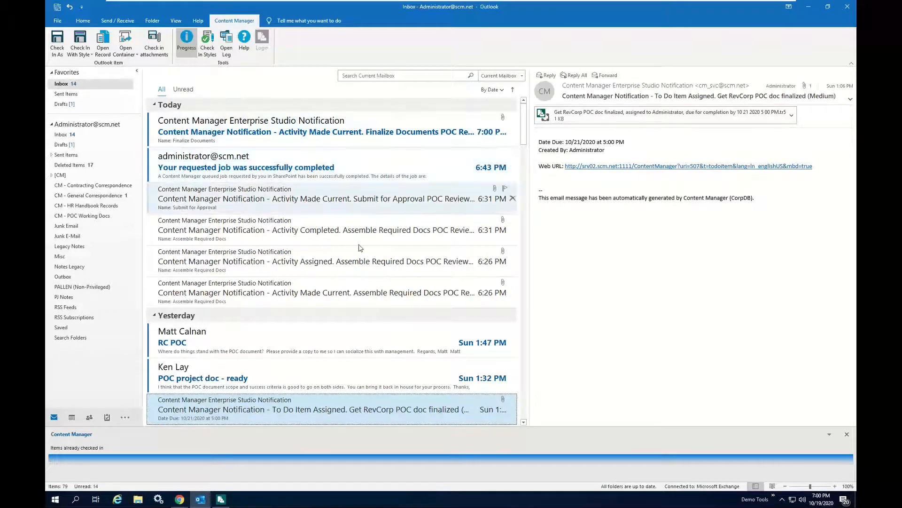
pyautogui.scroll(-3)
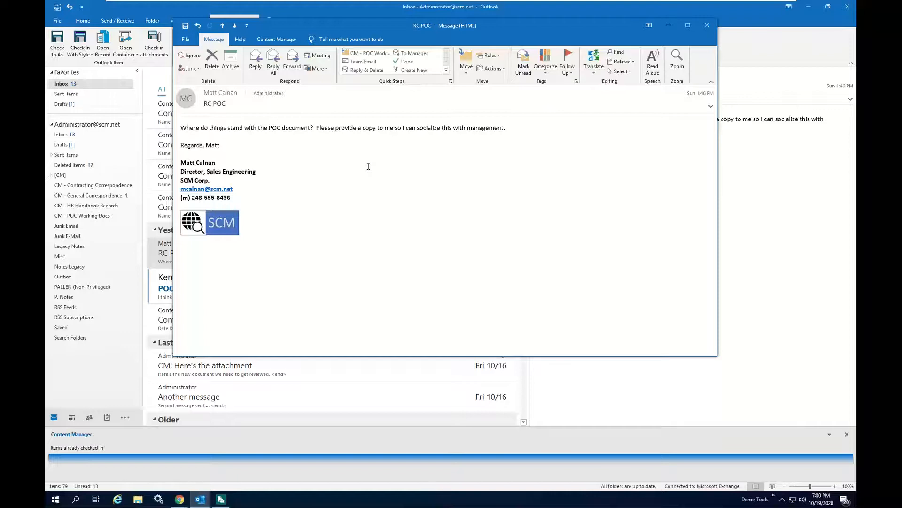
pyautogui.moveTo(387, 200)
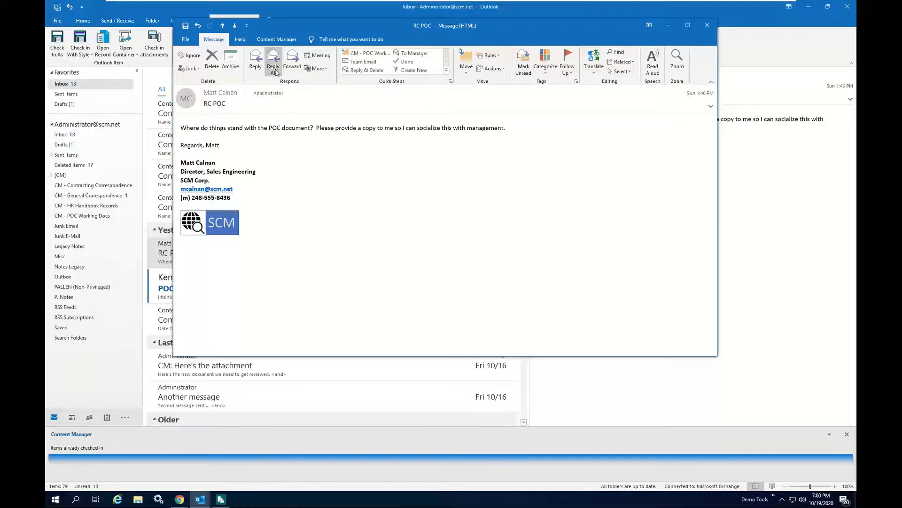
pyautogui.click(273, 62)
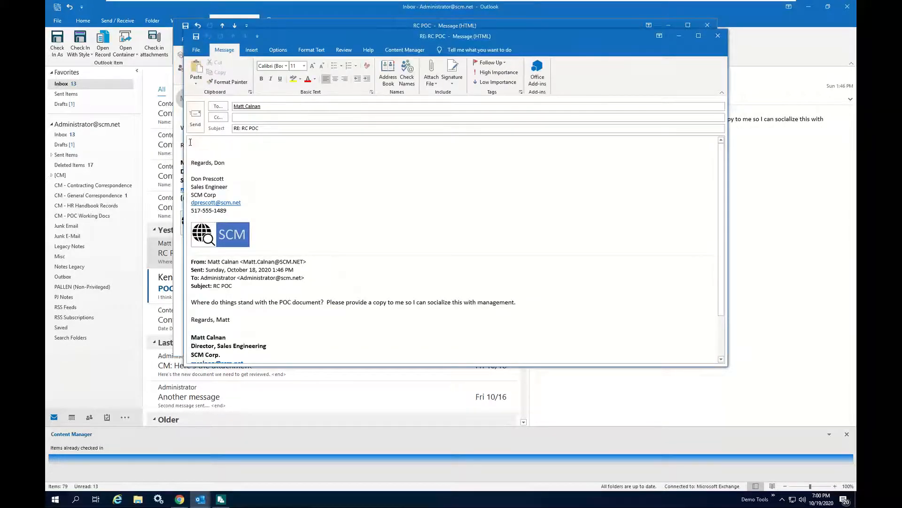
pyautogui.write('Matt')
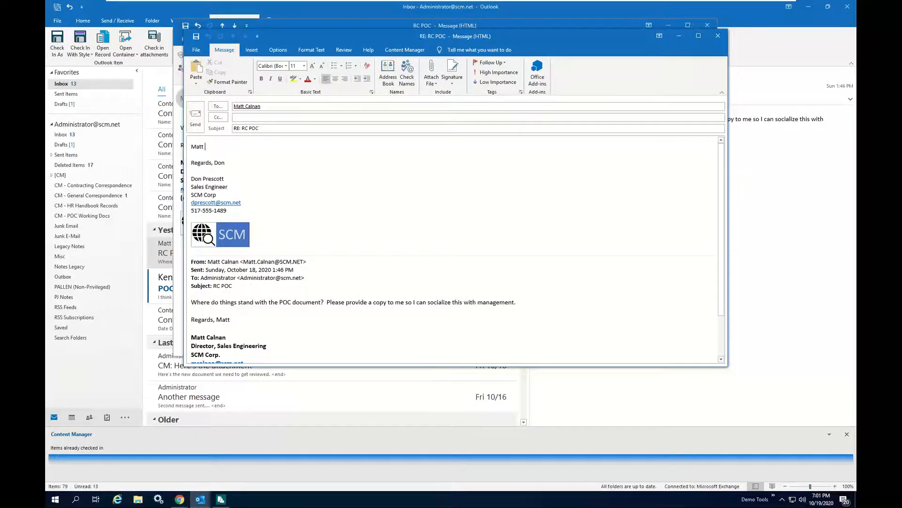
pyautogui.write('– Saa Attach')
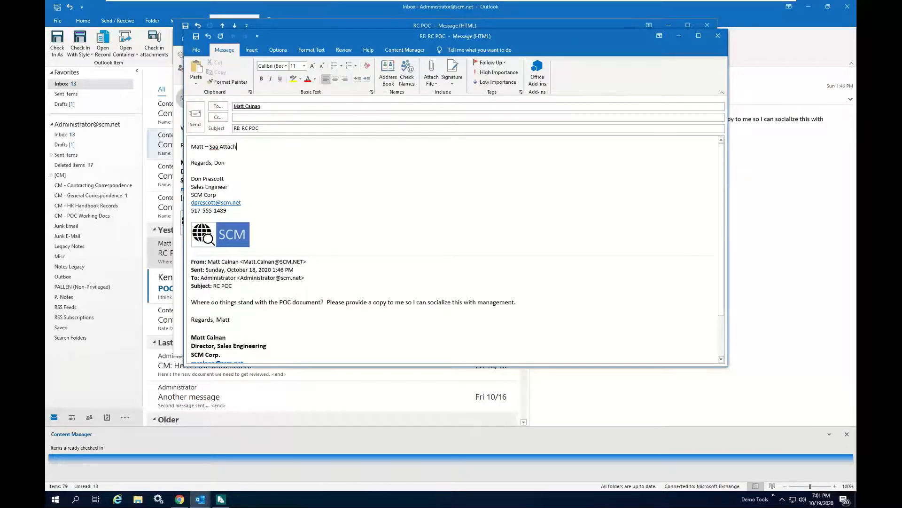
pyautogui.write('ed')
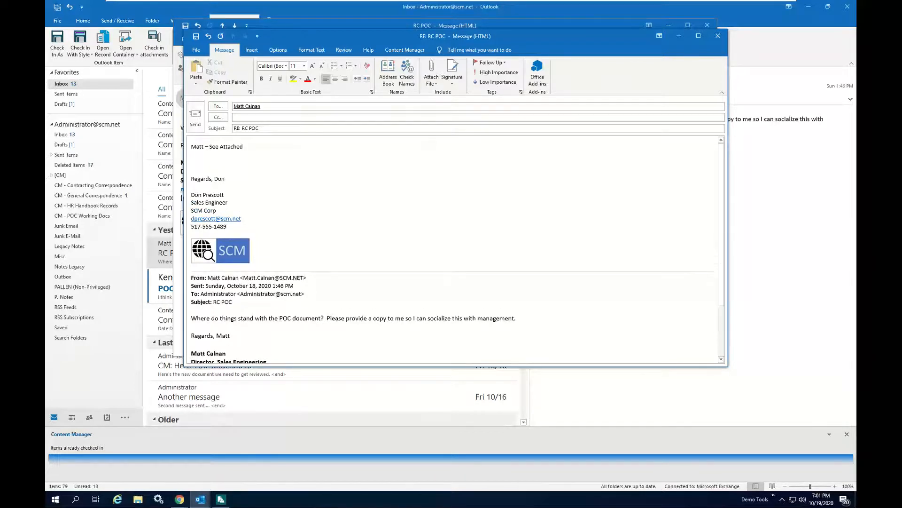
pyautogui.click(192, 162)
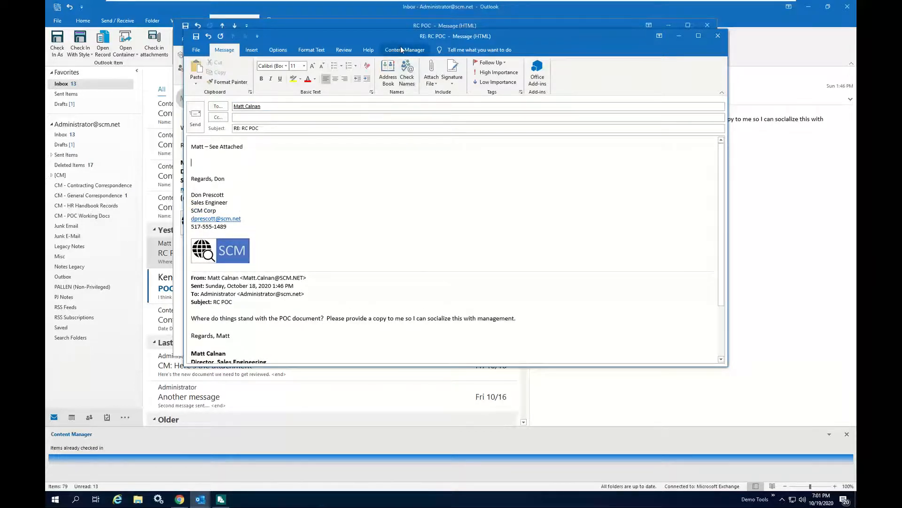
# Step: Attach POC for ReversiCorp from the Records Work Tray as a Content Manager record link
pyautogui.click(405, 49)
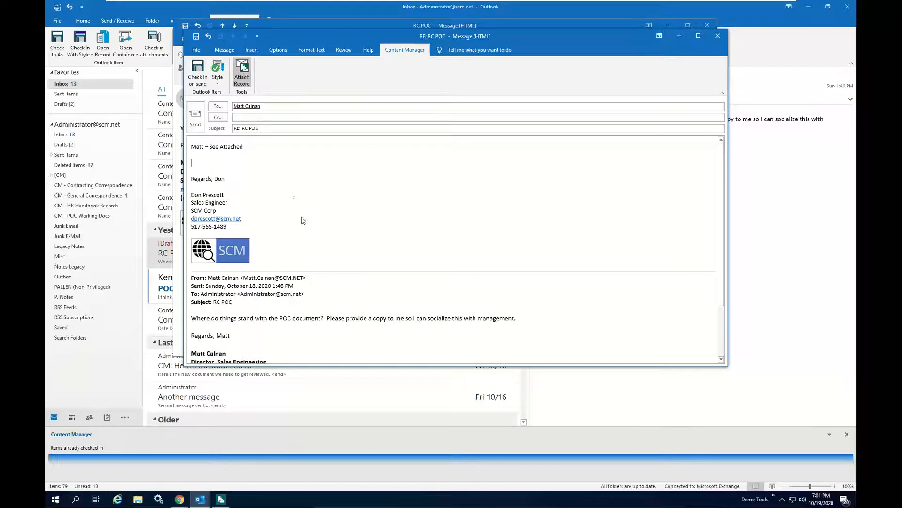
pyautogui.moveTo(309, 227)
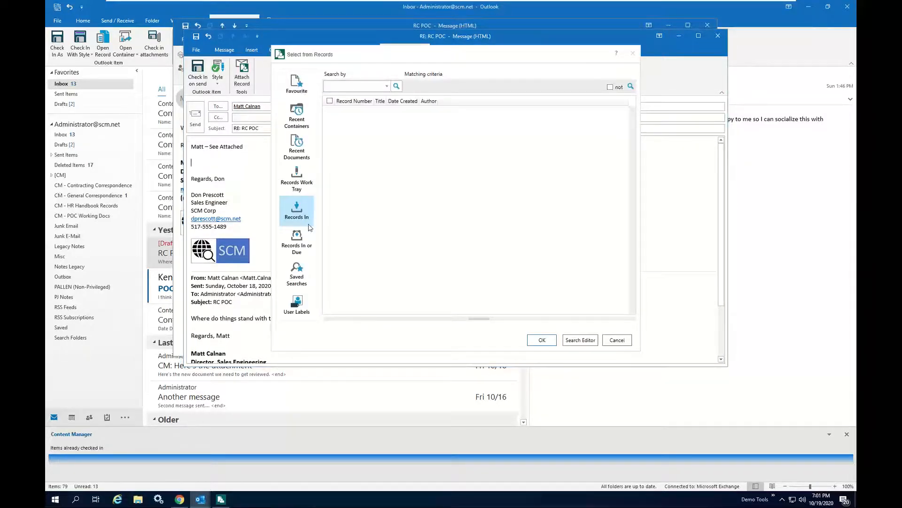
pyautogui.click(297, 179)
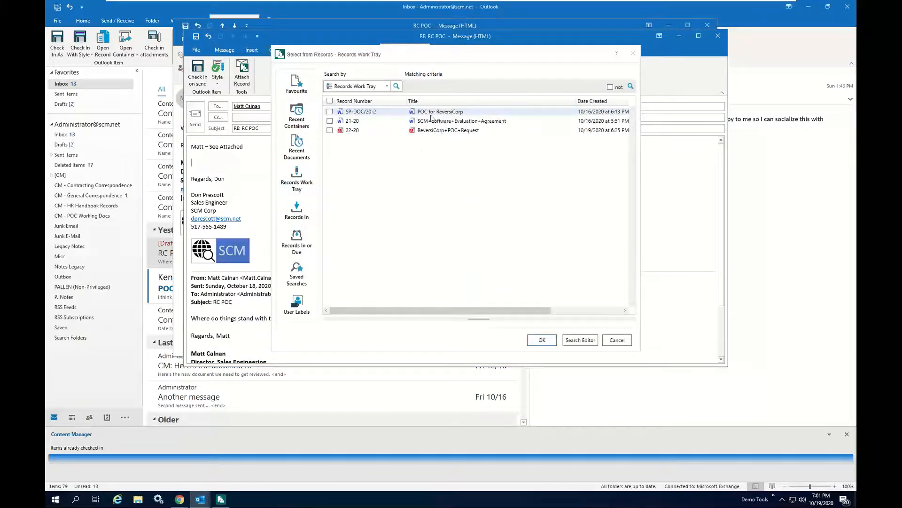
pyautogui.click(330, 110)
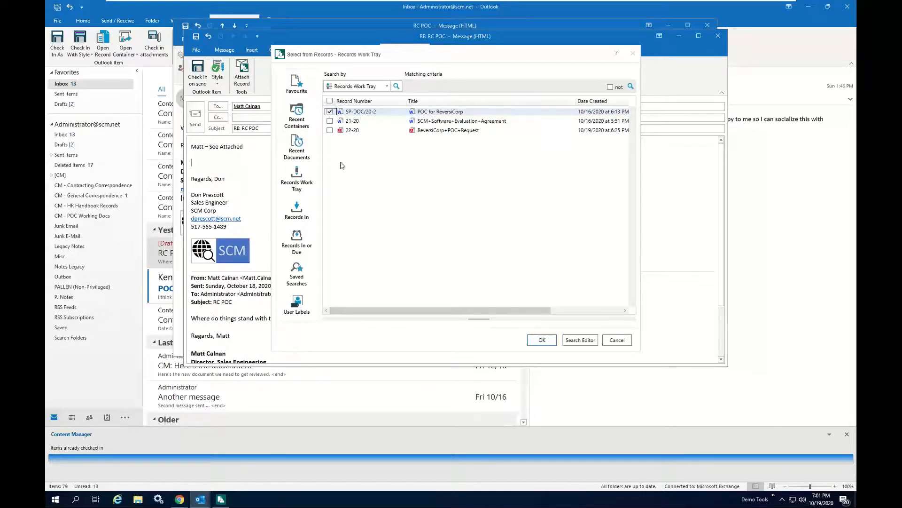
pyautogui.click(541, 339)
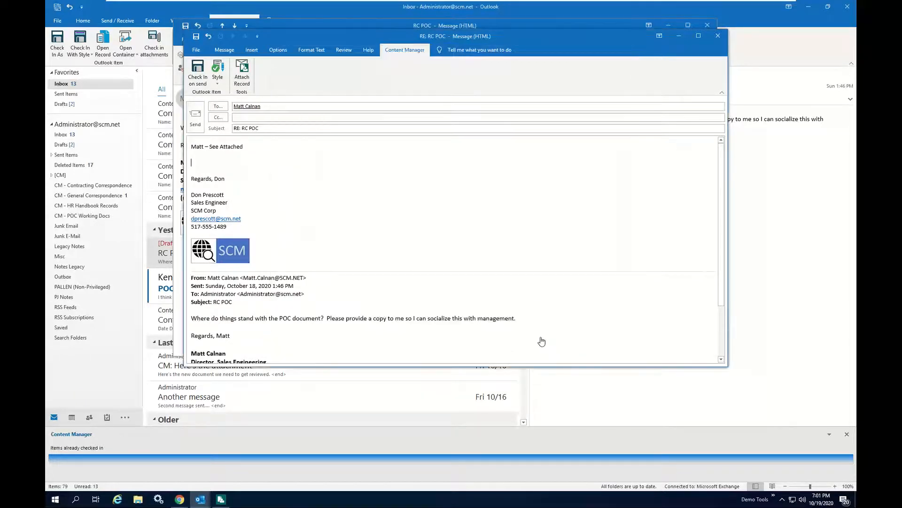
pyautogui.click(241, 74)
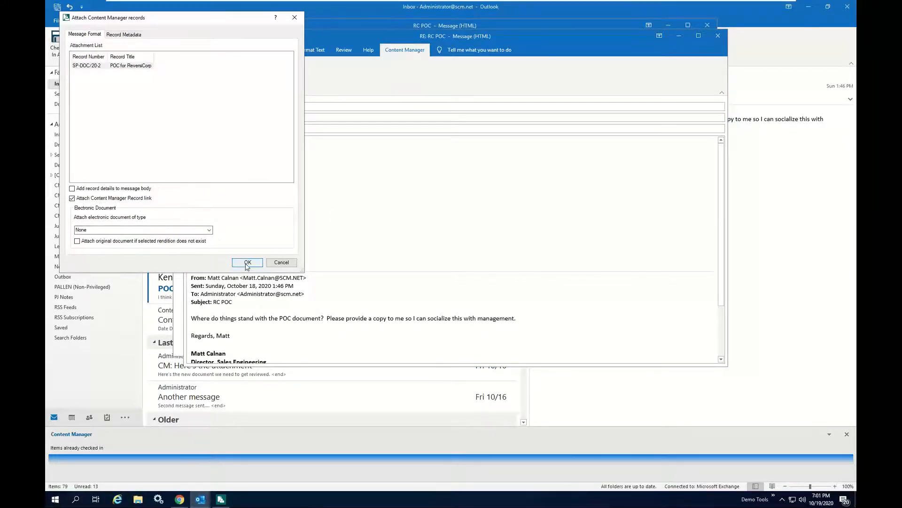
pyautogui.click(248, 262)
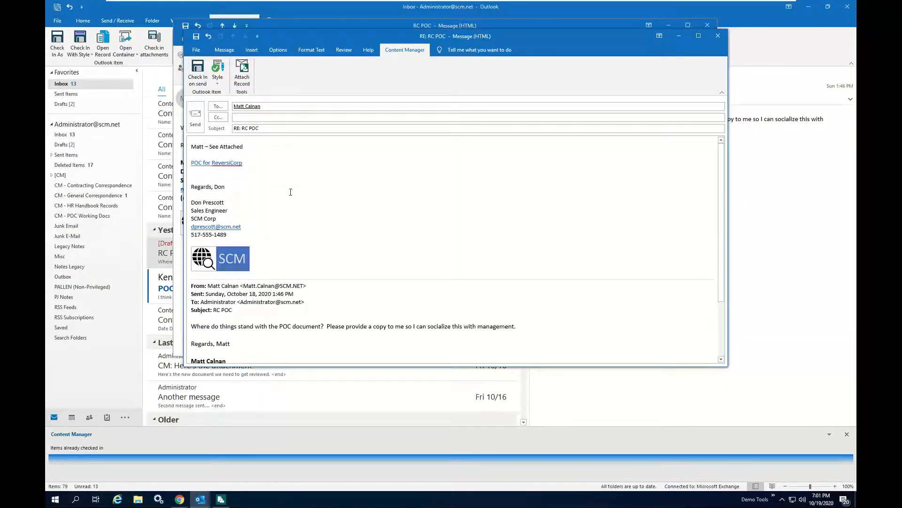
pyautogui.moveTo(238, 191)
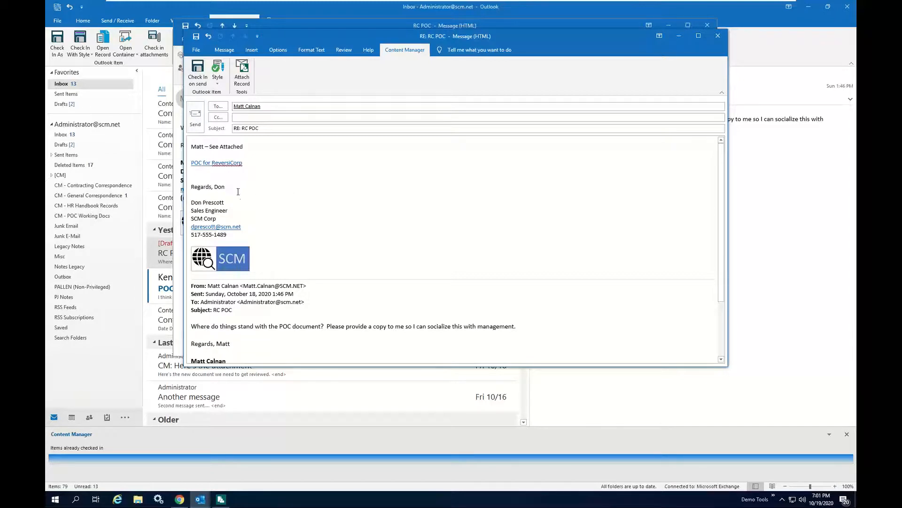
pyautogui.moveTo(329, 210)
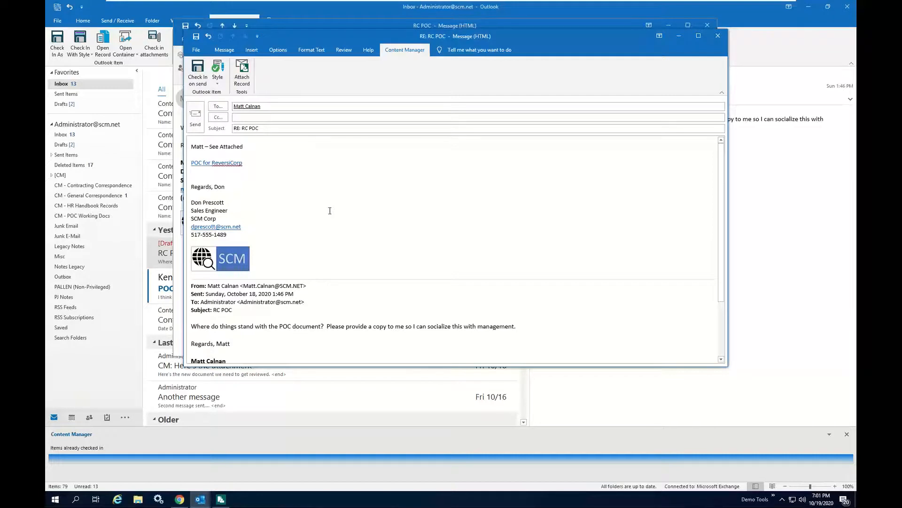
pyautogui.moveTo(320, 190)
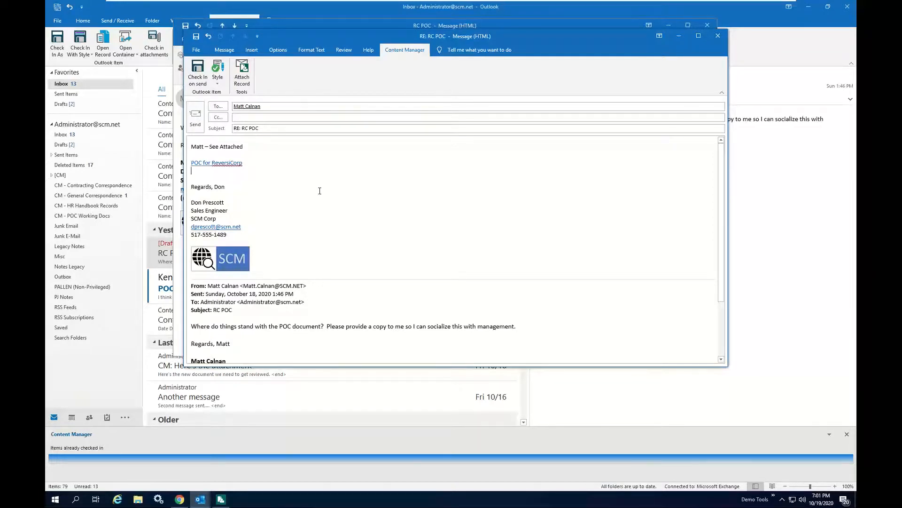
pyautogui.moveTo(295, 147)
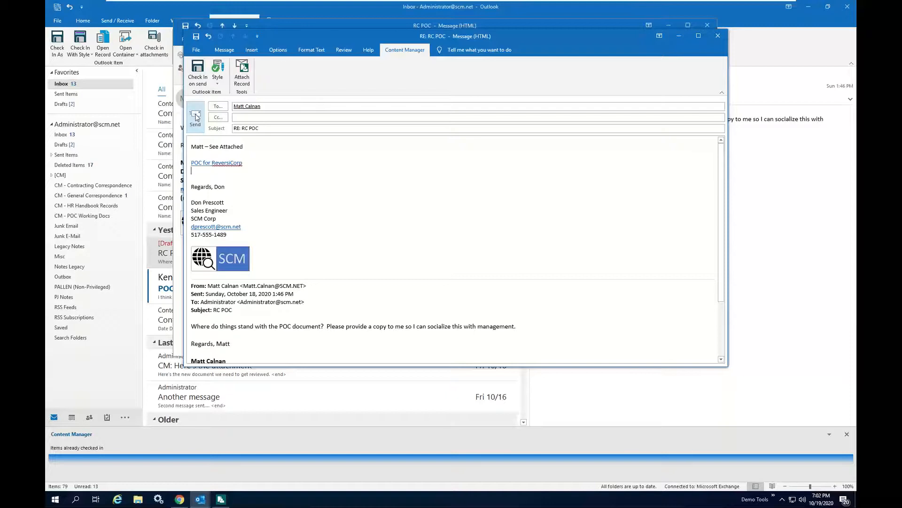
pyautogui.click(195, 116)
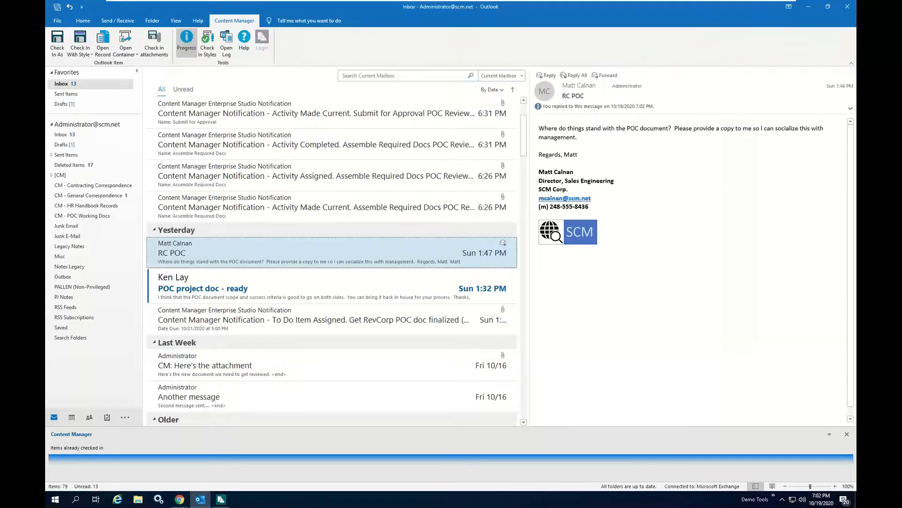
pyautogui.moveTo(587, 157)
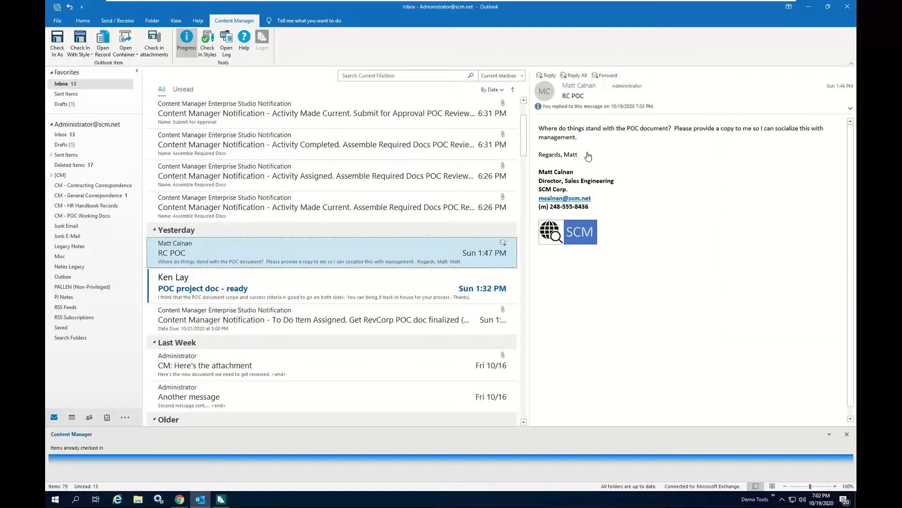